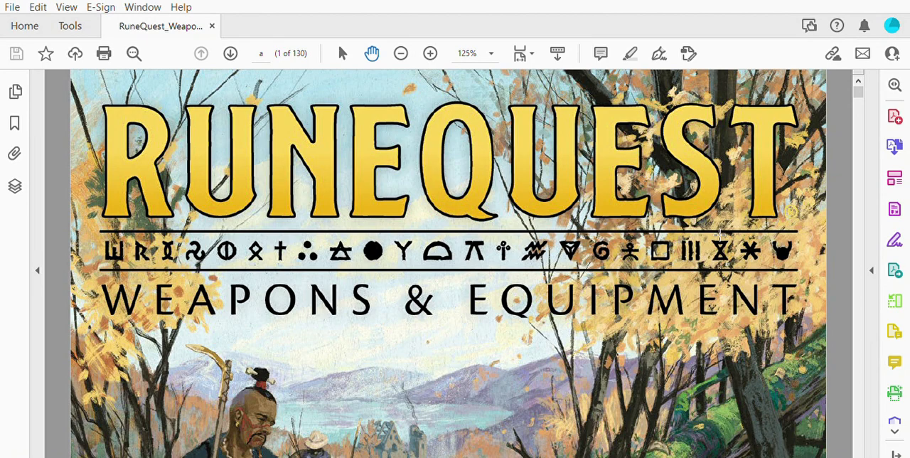
mouse_move(737, 209)
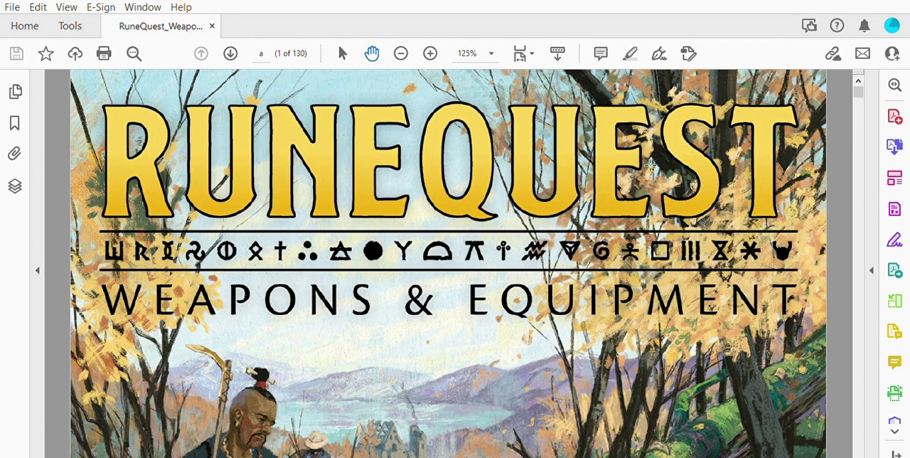
mouse_move(554, 192)
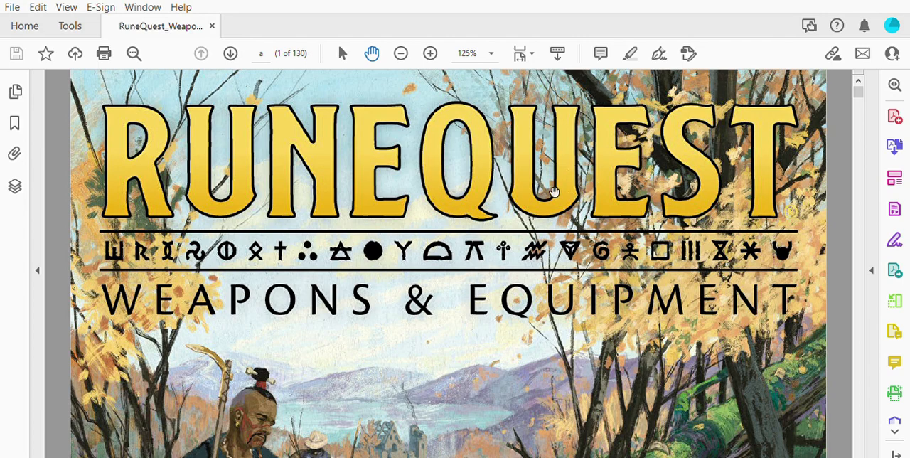
Scroll down the cover page to the campfire scene with seated figures
scroll("down", 3)
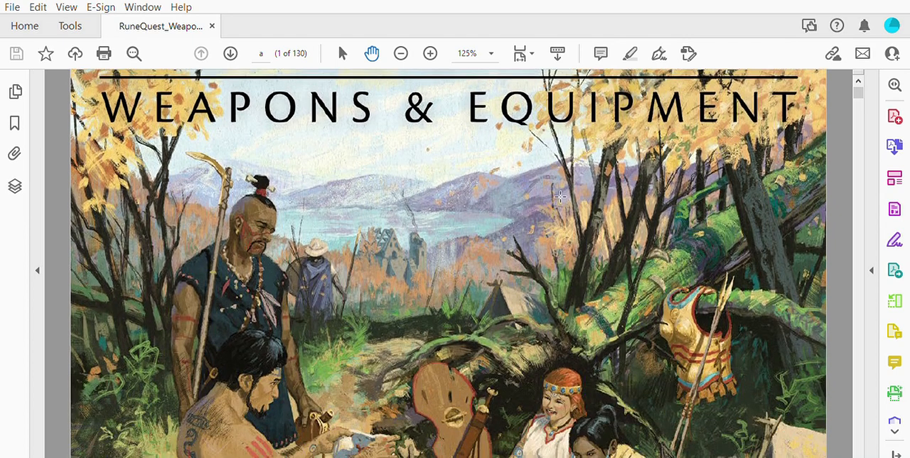
scroll("down", 3)
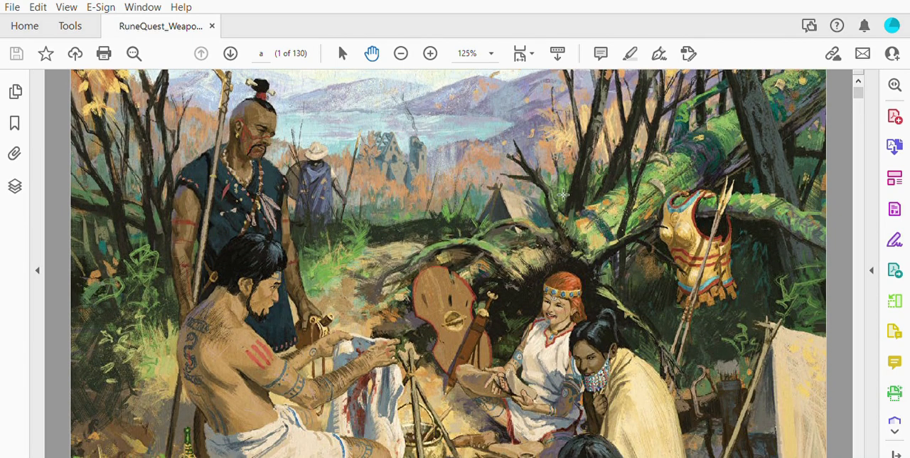
mouse_move(765, 151)
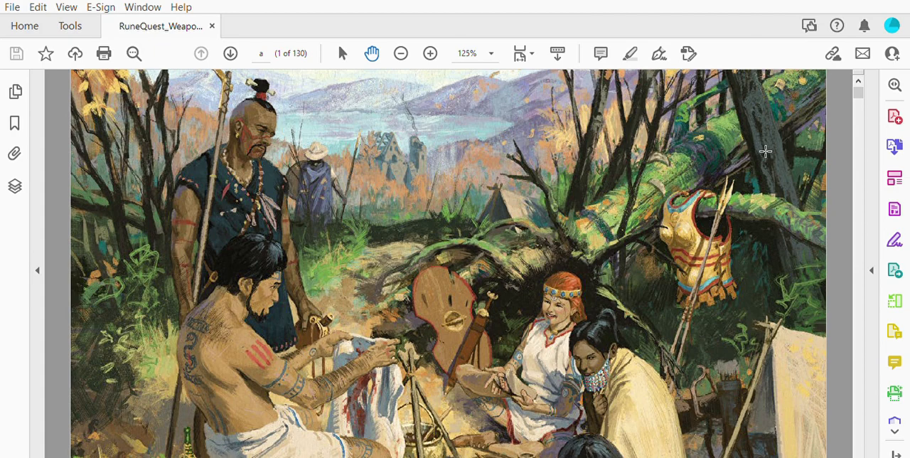
scroll("down", 3)
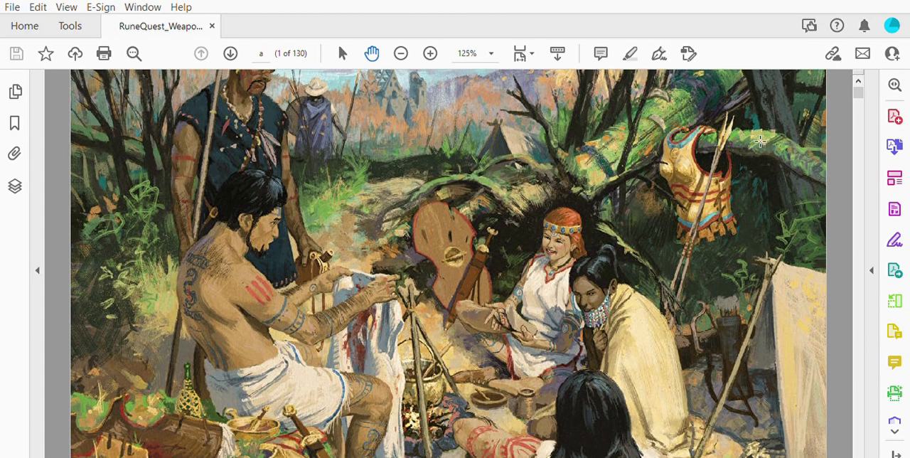
scroll("down", 3)
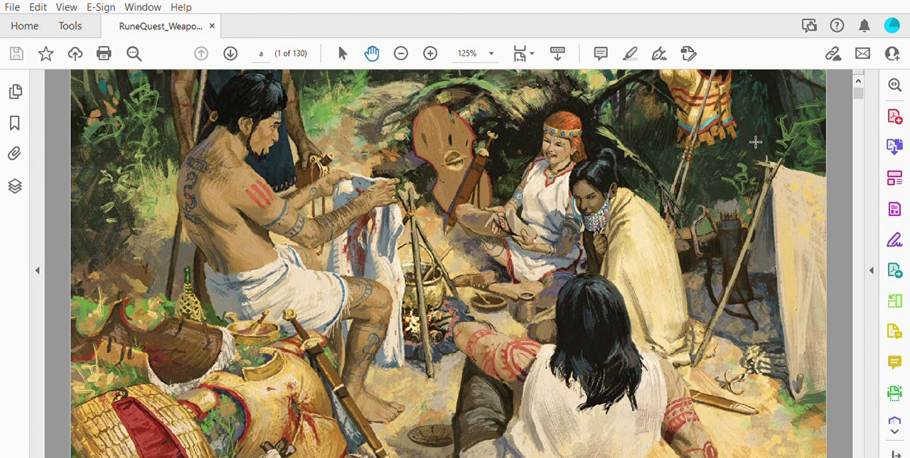
mouse_move(691, 219)
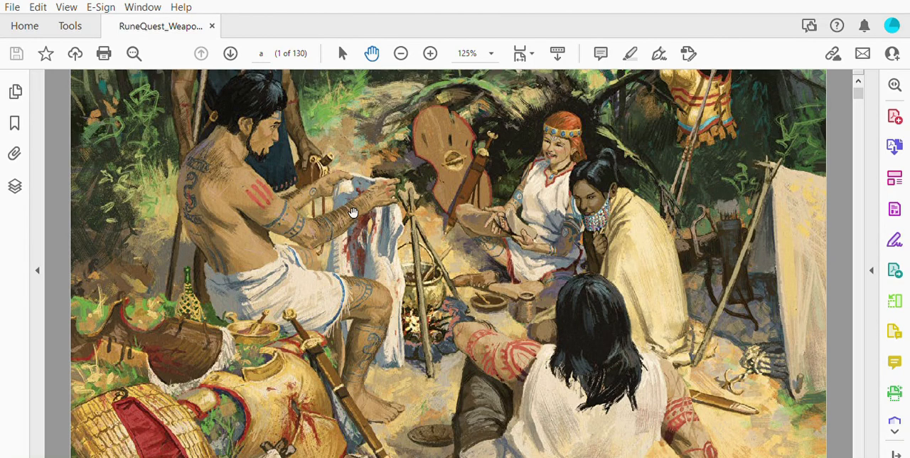
mouse_move(334, 402)
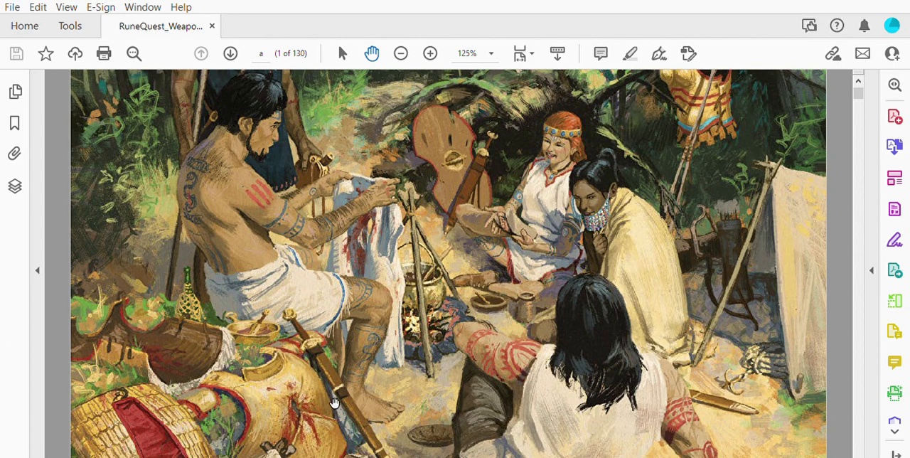
mouse_move(682, 268)
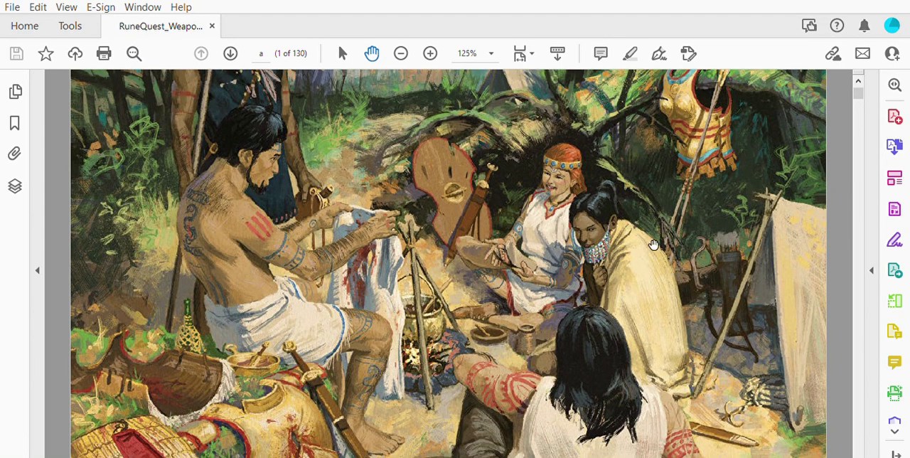
mouse_move(665, 196)
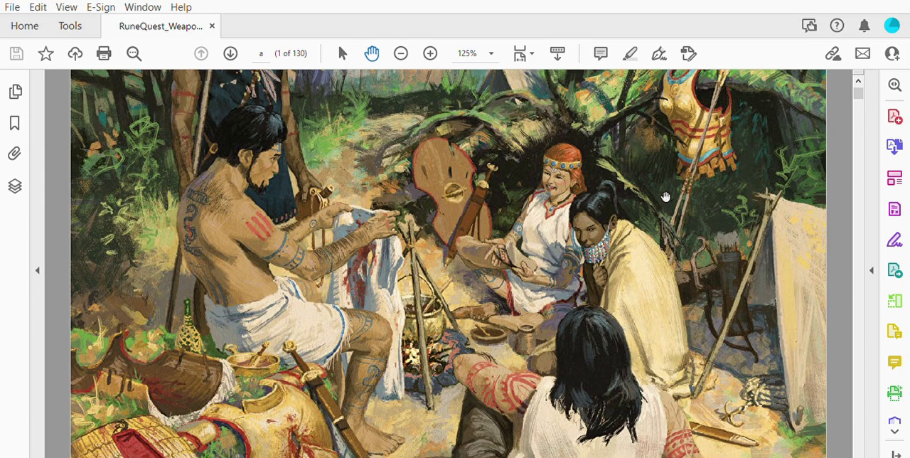
mouse_move(612, 240)
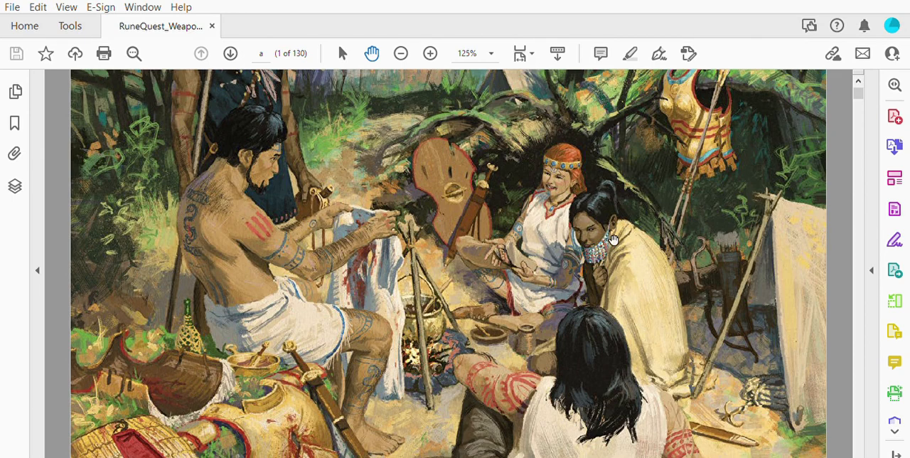
mouse_move(568, 263)
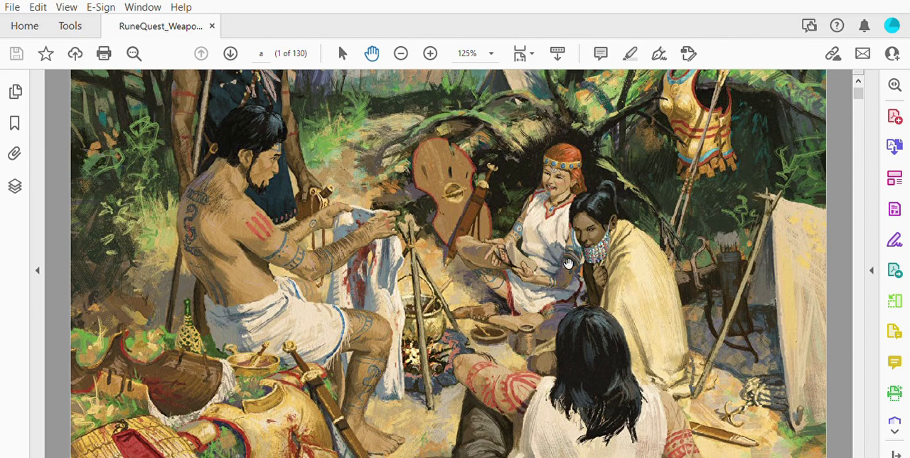
mouse_move(610, 257)
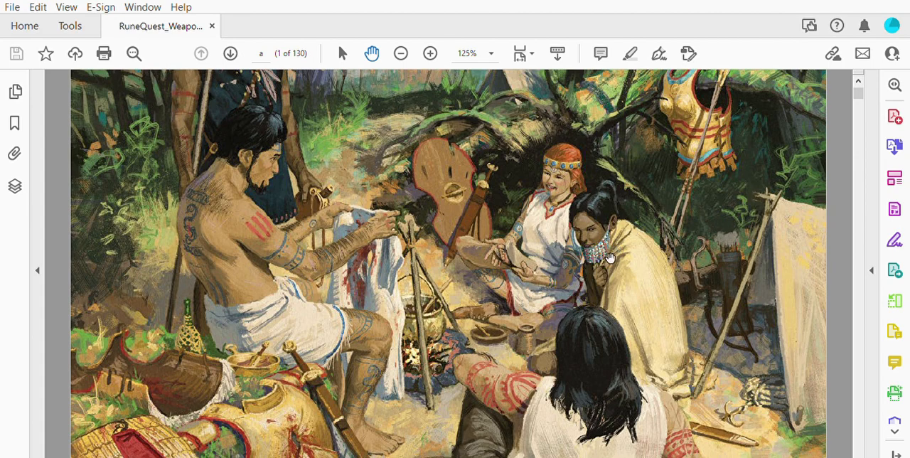
mouse_move(191, 212)
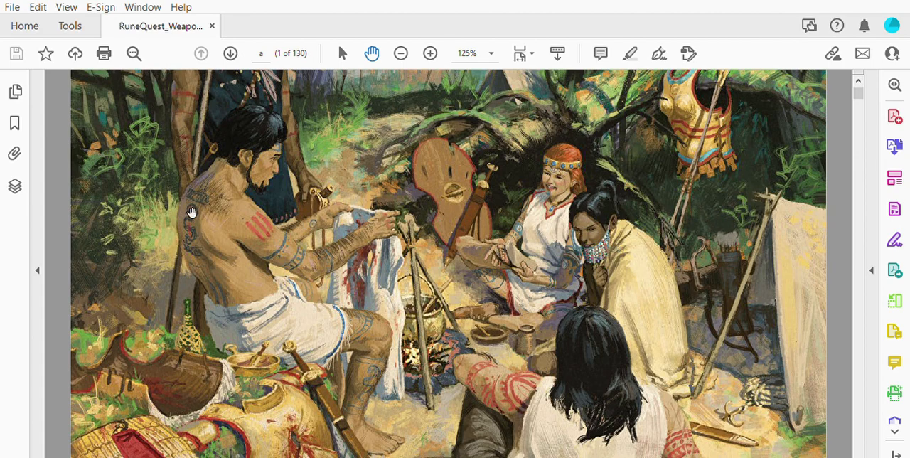
mouse_move(624, 320)
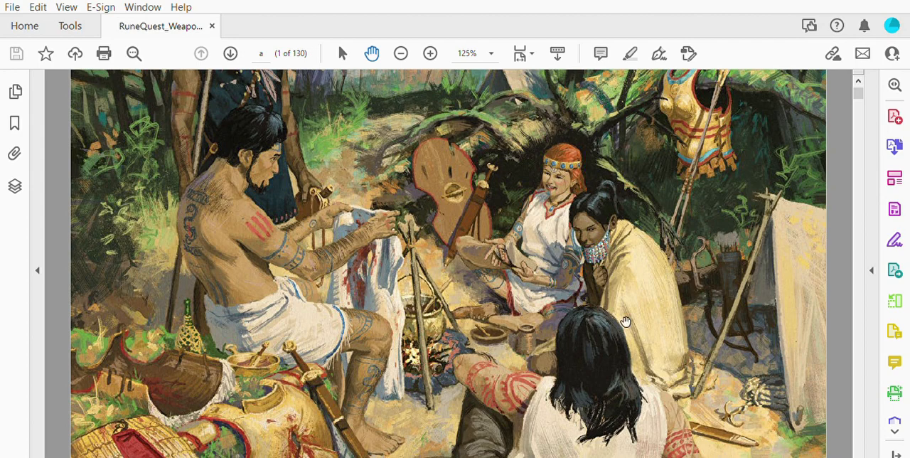
mouse_move(633, 253)
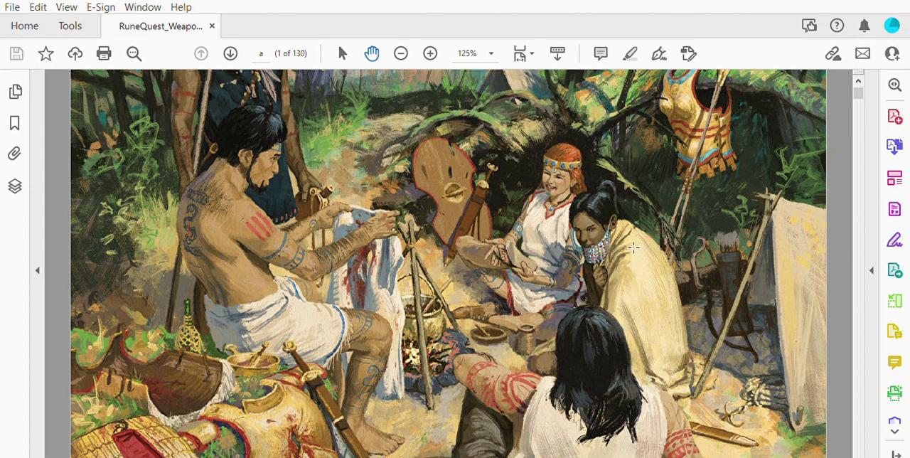
mouse_move(630, 258)
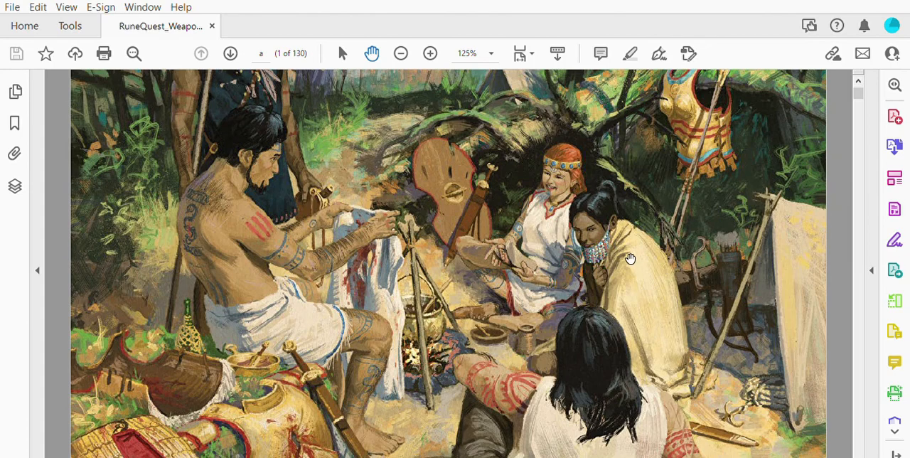
mouse_move(630, 258)
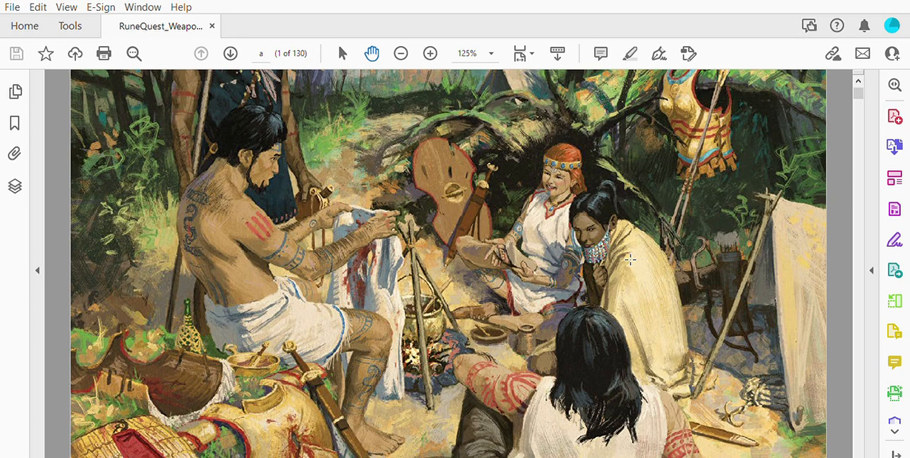
mouse_move(653, 212)
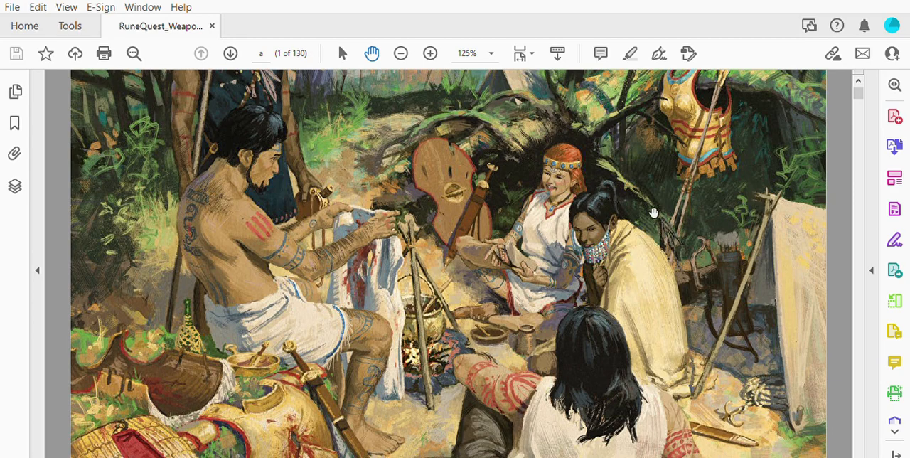
mouse_move(649, 196)
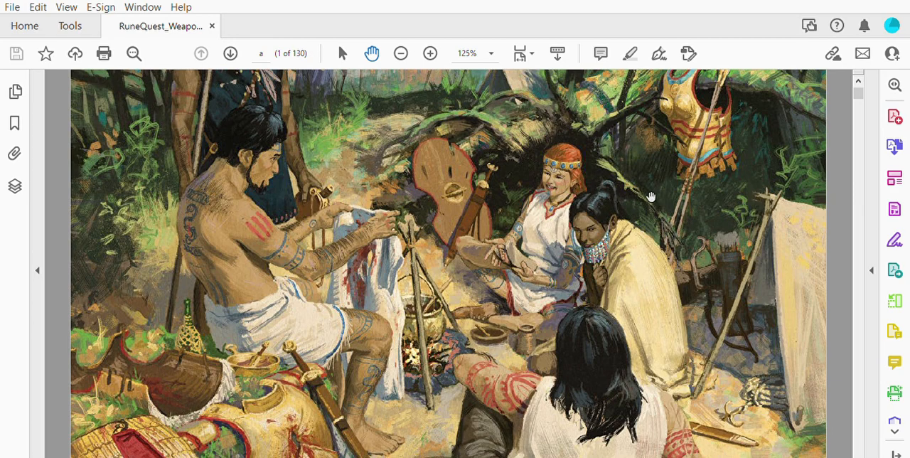
mouse_move(699, 221)
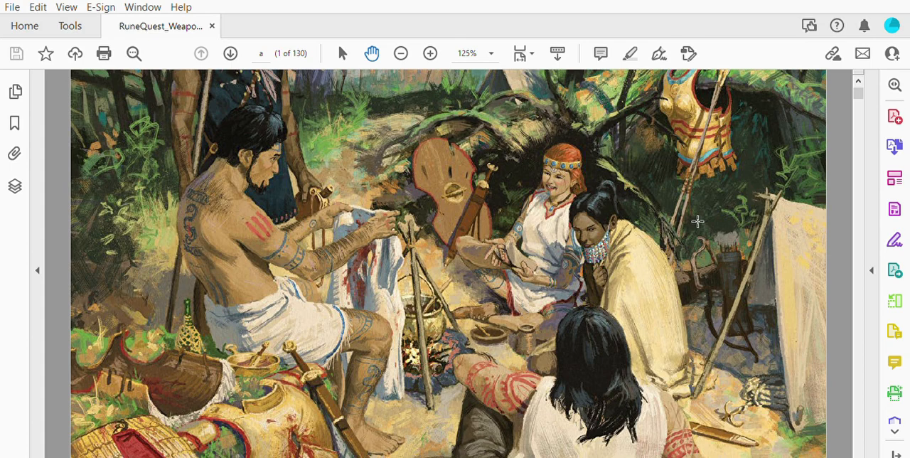
mouse_move(714, 218)
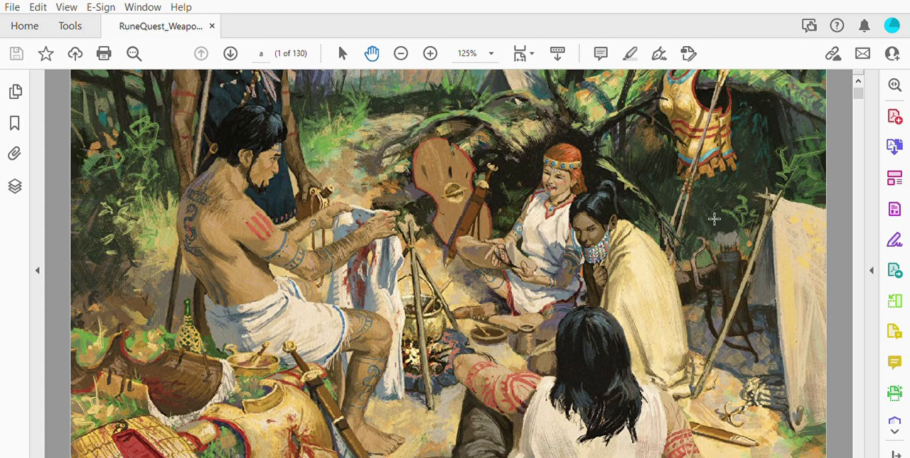
mouse_move(716, 207)
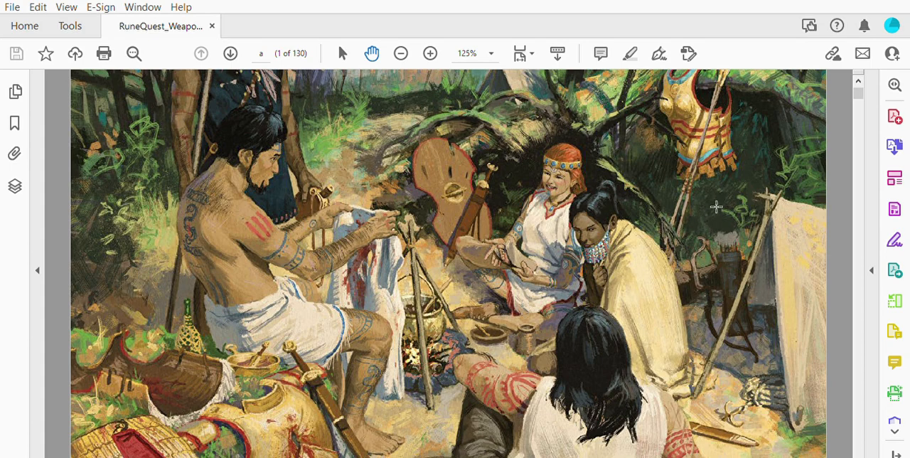
mouse_move(699, 231)
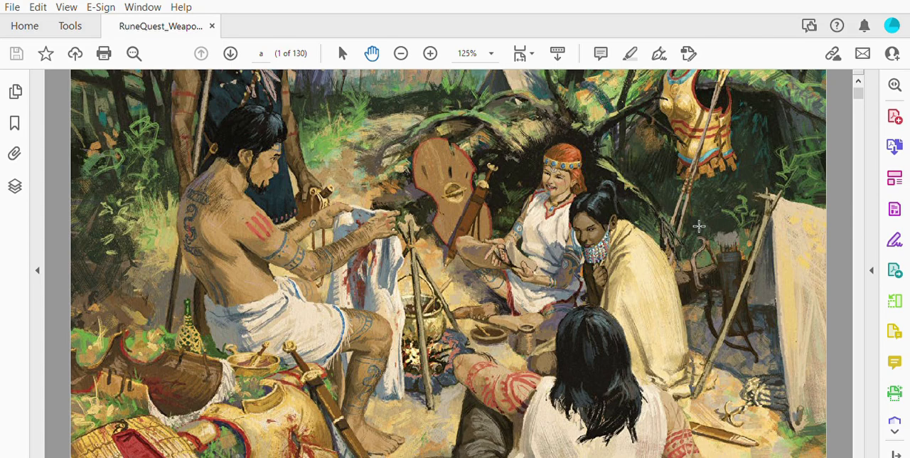
Scroll past the credits and copyright page to the top of Contents
scroll("down", 3)
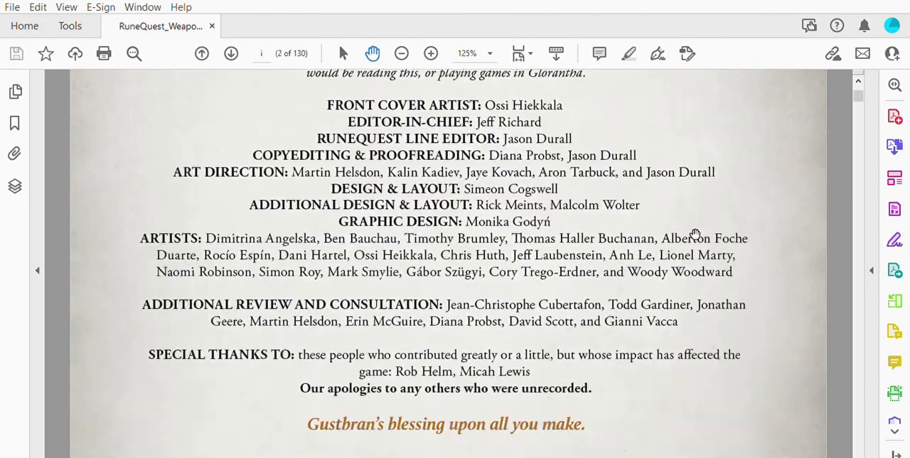
scroll("down", 3)
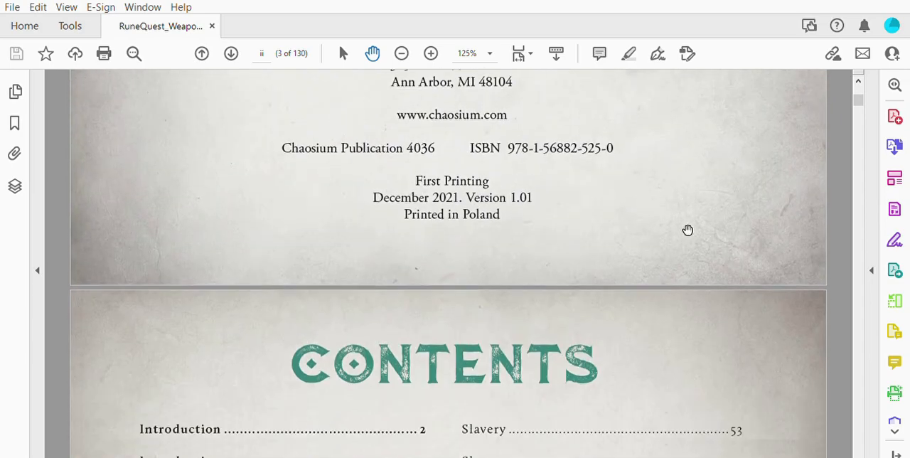
Scroll slightly so page 4's Contents heading and chapter list fill the view
scroll("down", 3)
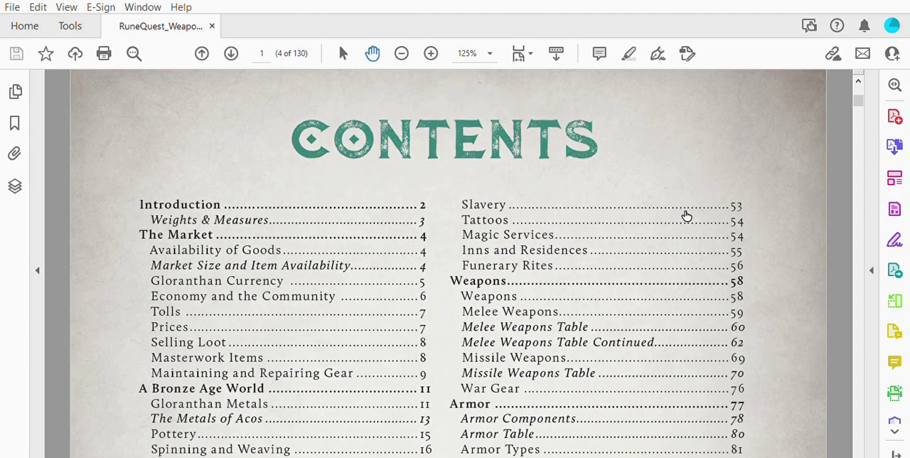
mouse_move(693, 207)
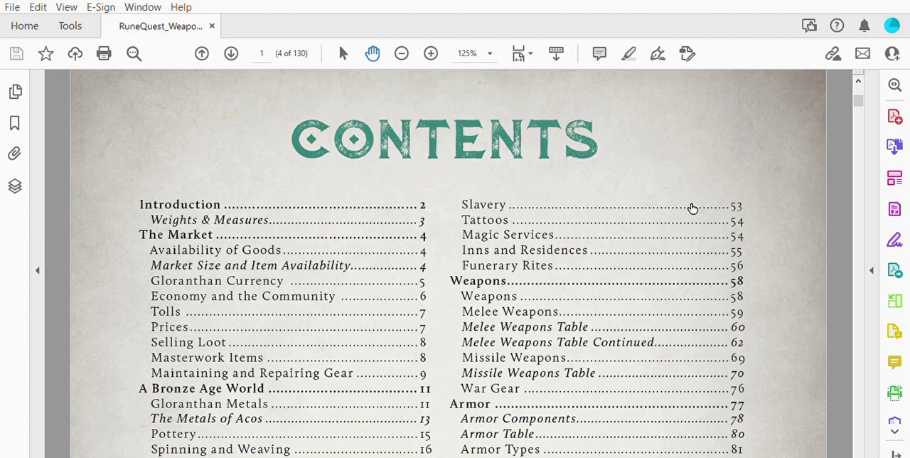
mouse_move(685, 142)
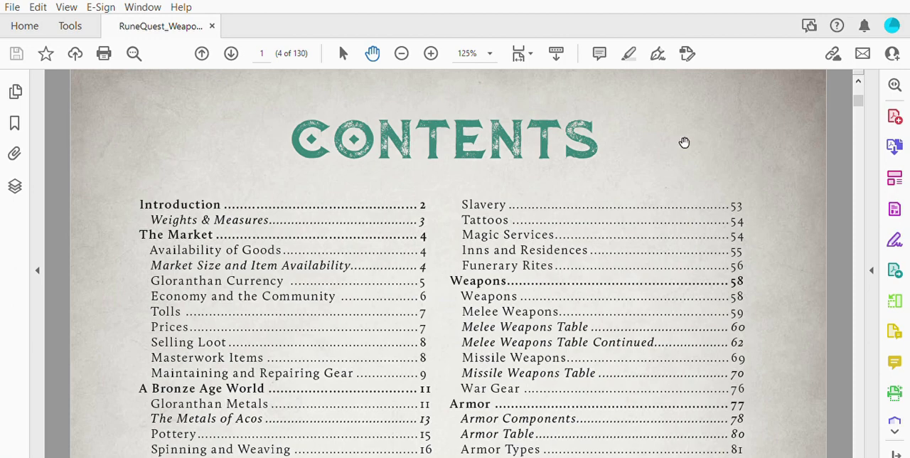
Scroll the Contents down to Beasts, Hirelings & Services, Travel, Dwellings, Training and Exotic Items
scroll("down", 3)
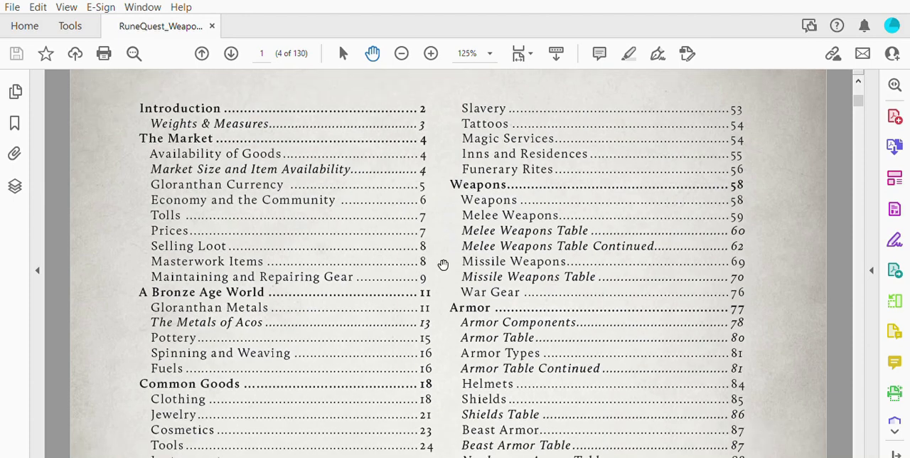
mouse_move(438, 277)
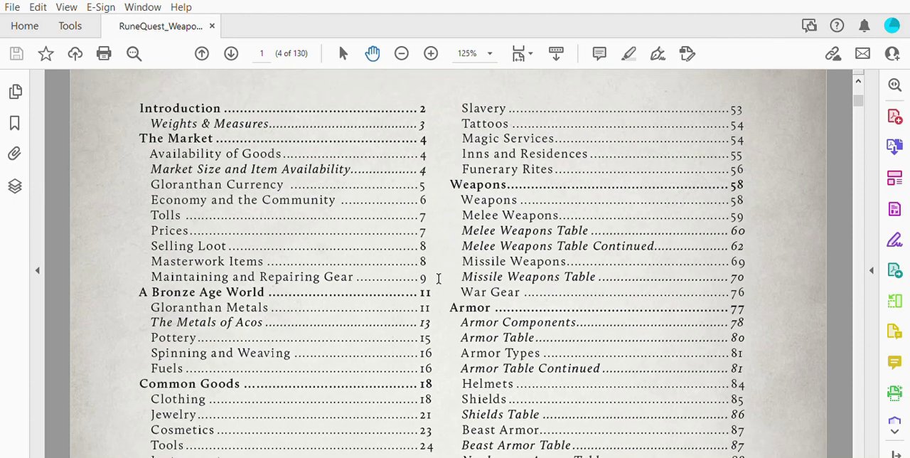
mouse_move(315, 311)
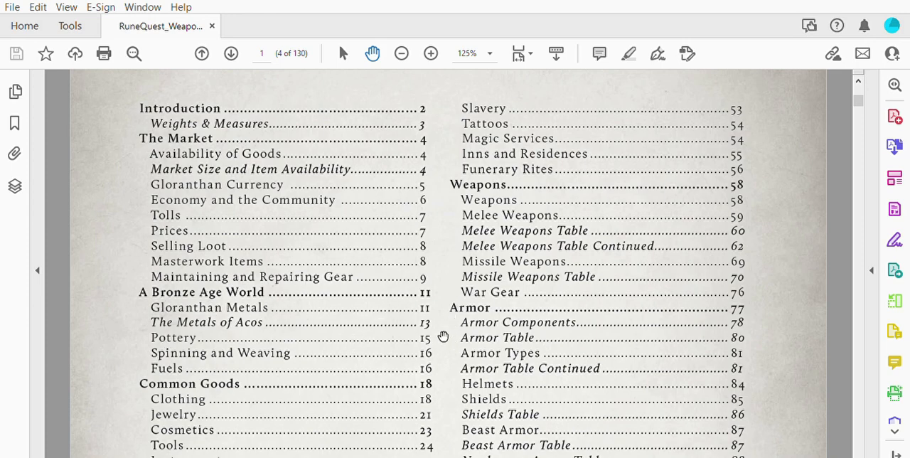
mouse_move(441, 336)
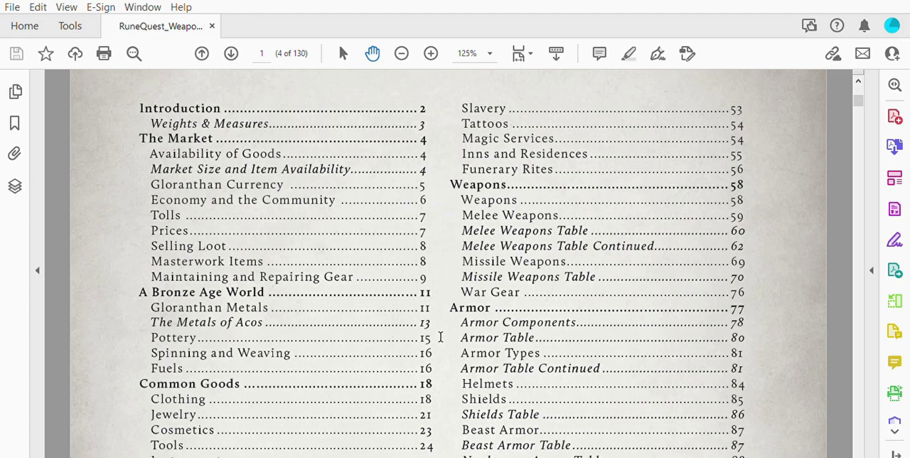
scroll("down", 3)
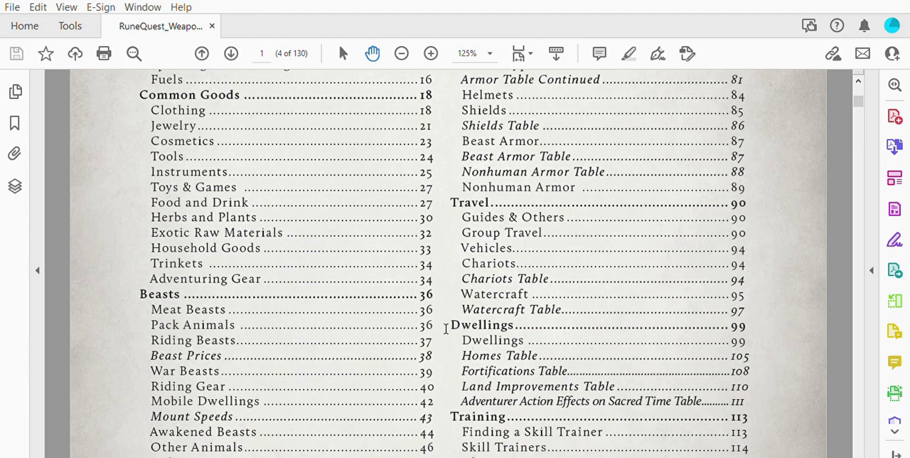
scroll("down", 3)
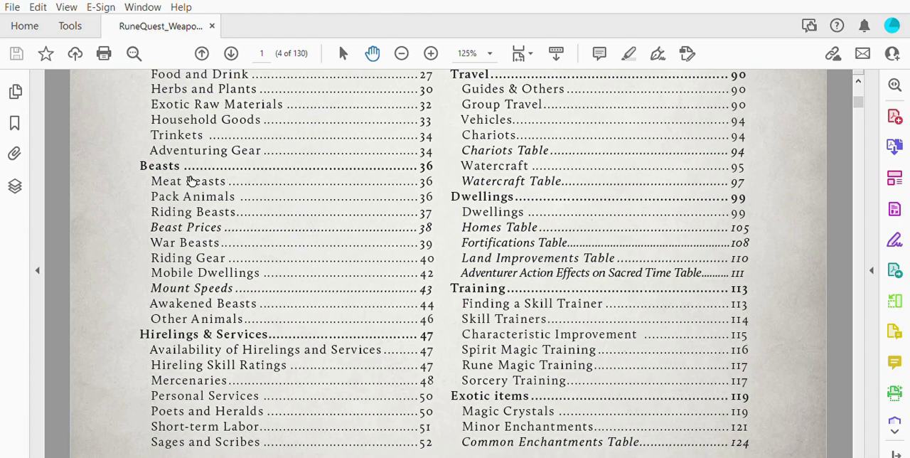
mouse_move(237, 184)
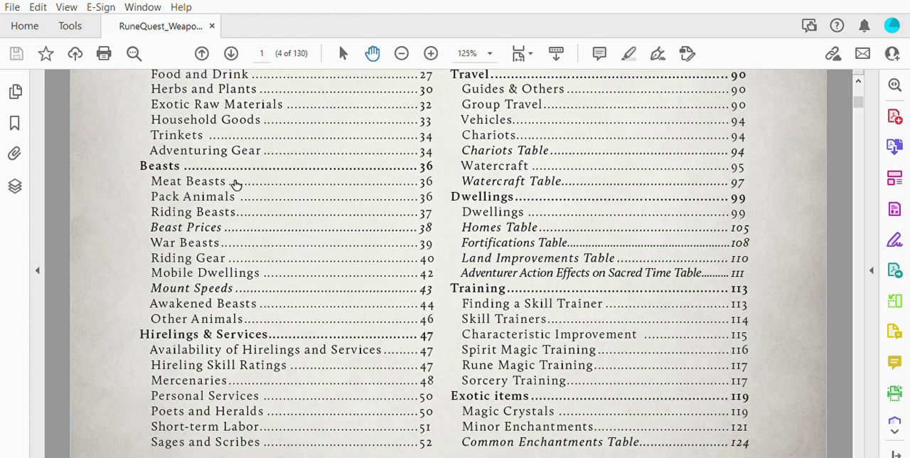
mouse_move(456, 170)
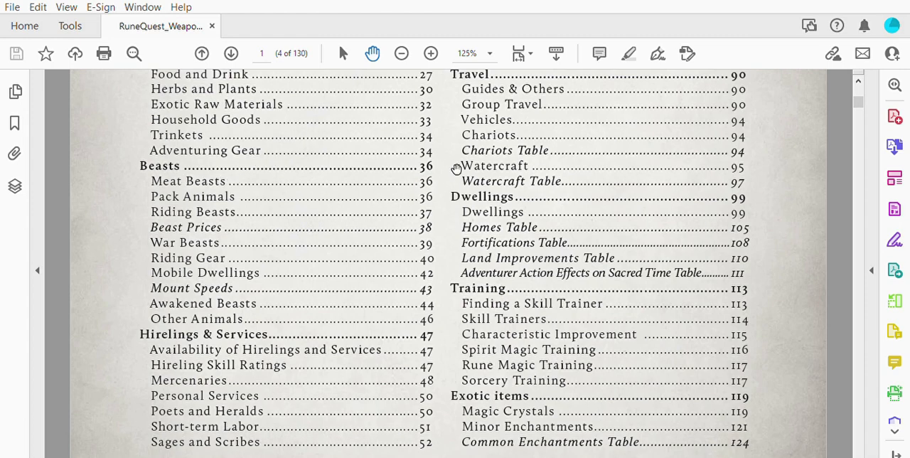
mouse_move(426, 220)
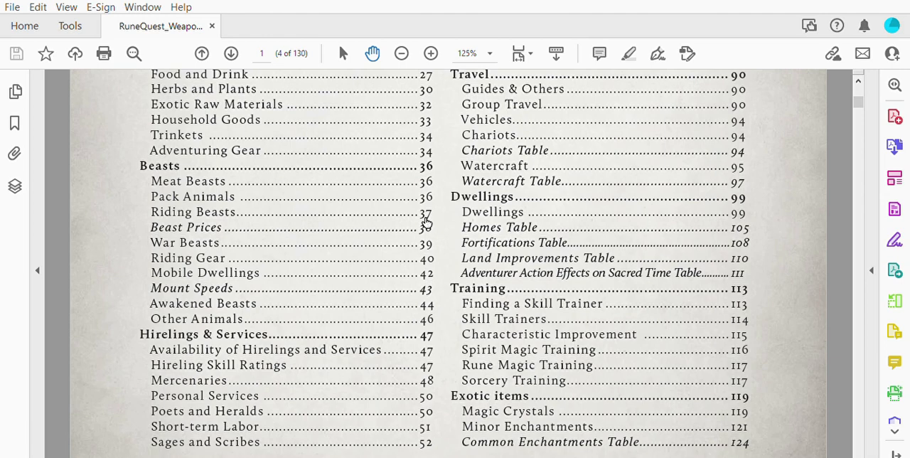
mouse_move(449, 213)
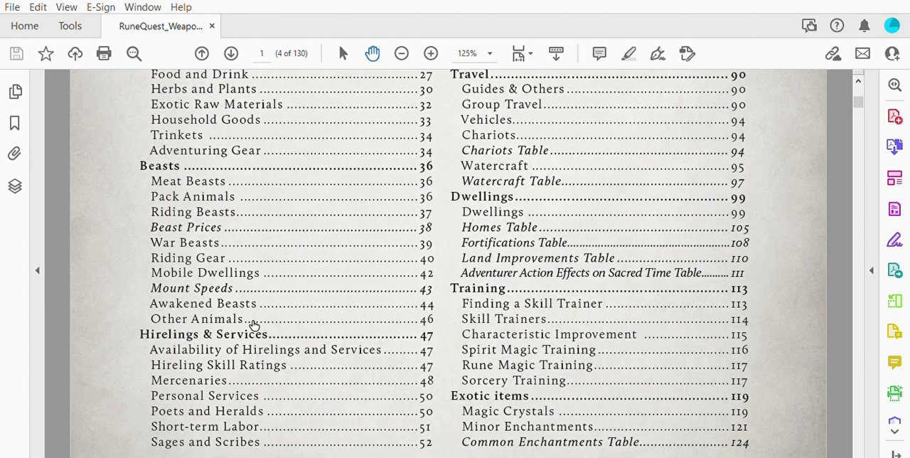
mouse_move(389, 299)
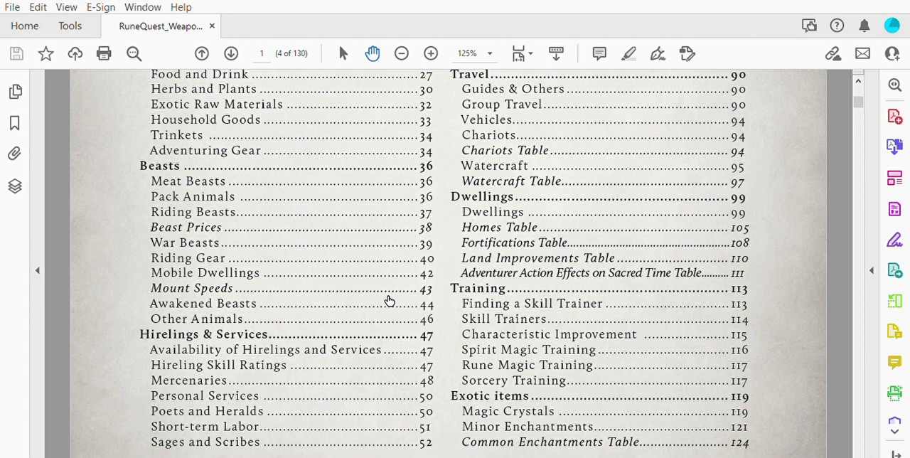
mouse_move(382, 288)
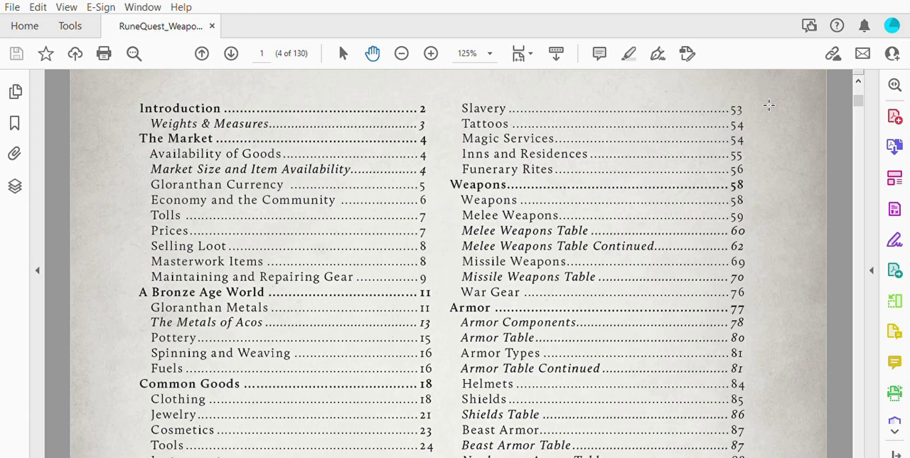
mouse_move(676, 106)
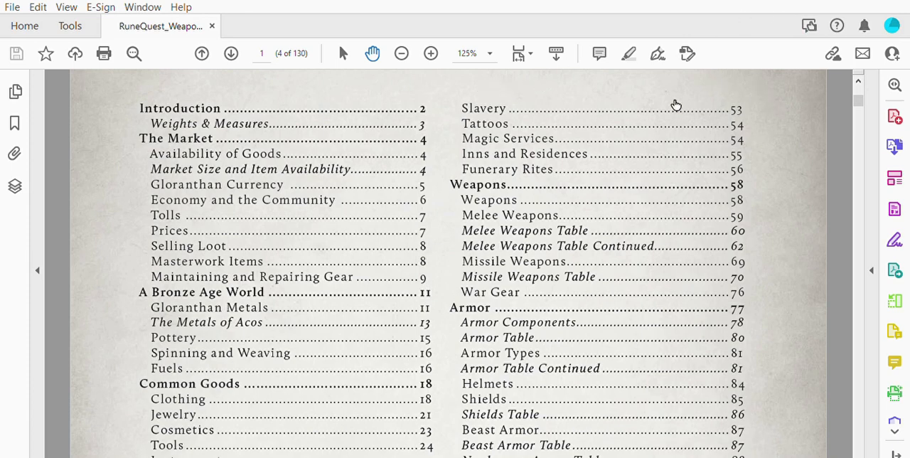
mouse_move(733, 120)
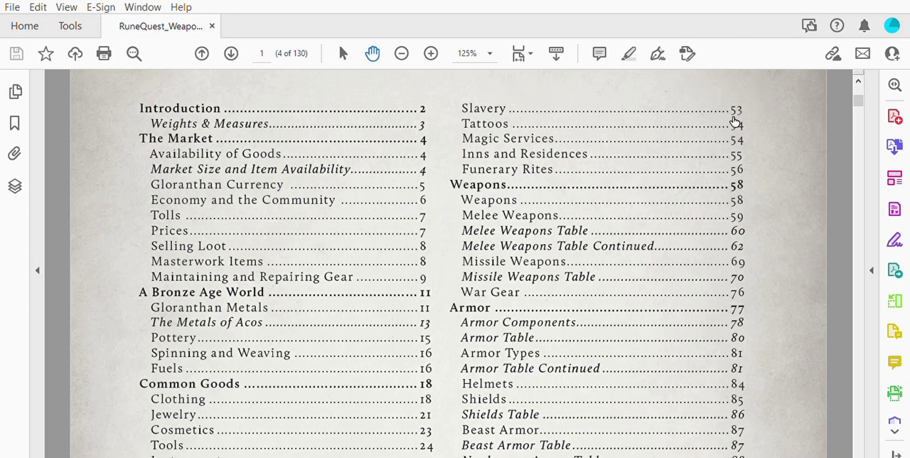
mouse_move(767, 98)
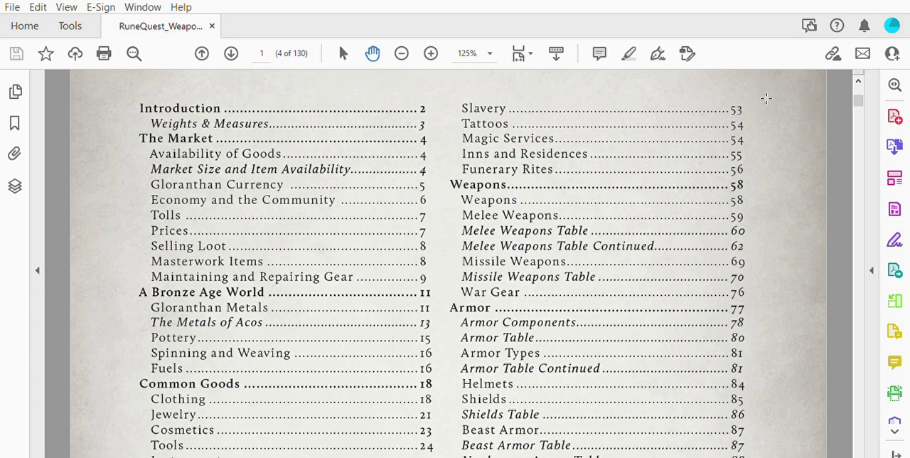
mouse_move(758, 101)
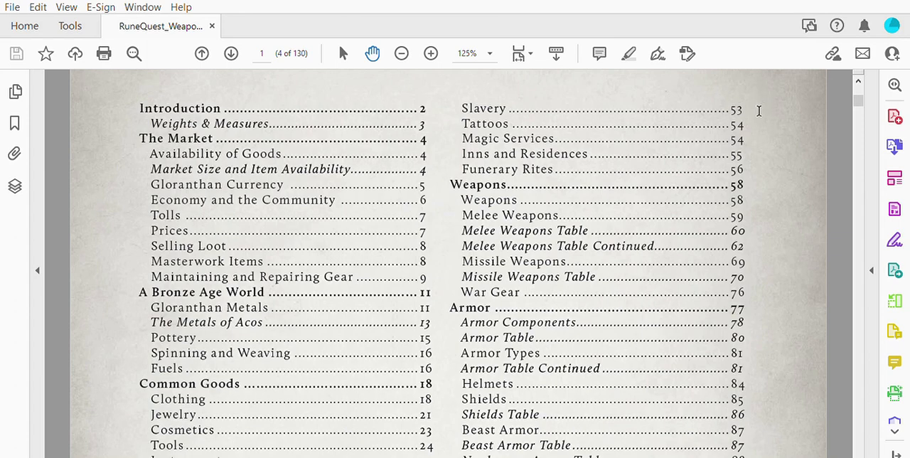
Scroll the Contents down to its final entries ending at Common Enchantments Table
scroll("down", 3)
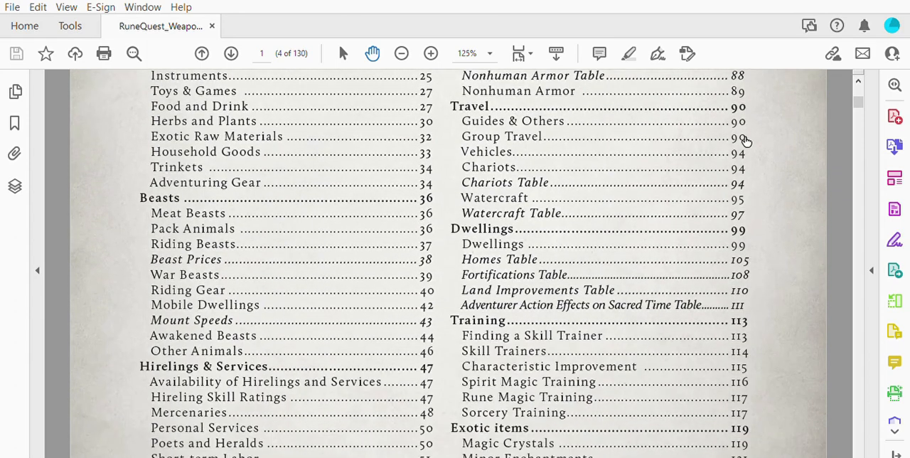
scroll("down", 3)
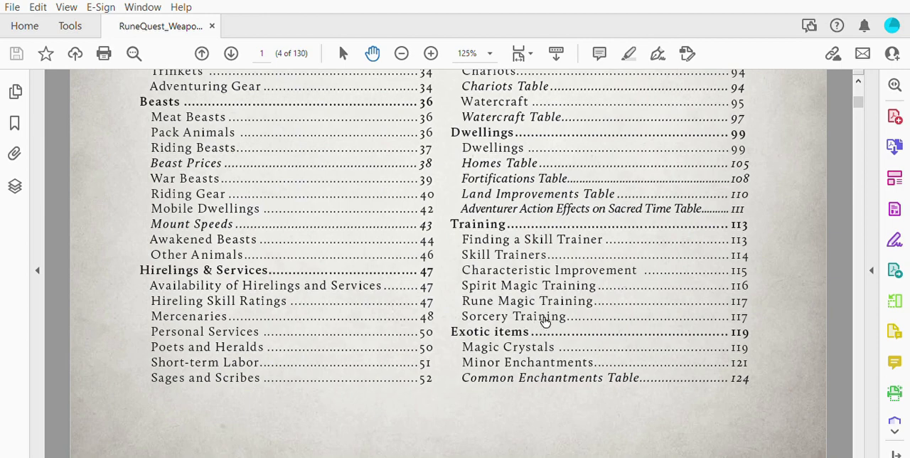
mouse_move(568, 347)
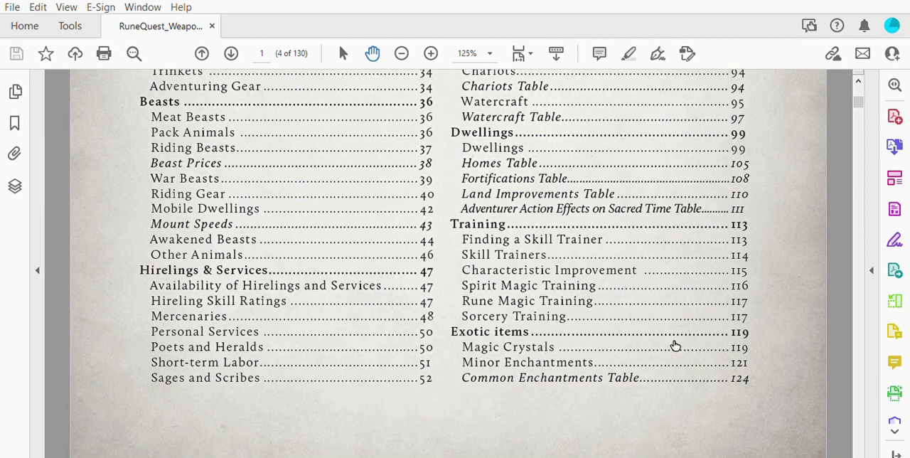
mouse_move(760, 341)
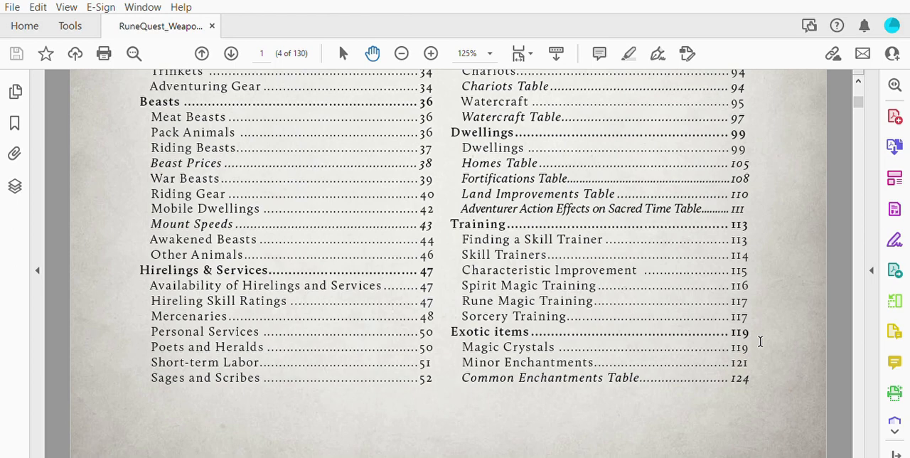
mouse_move(750, 340)
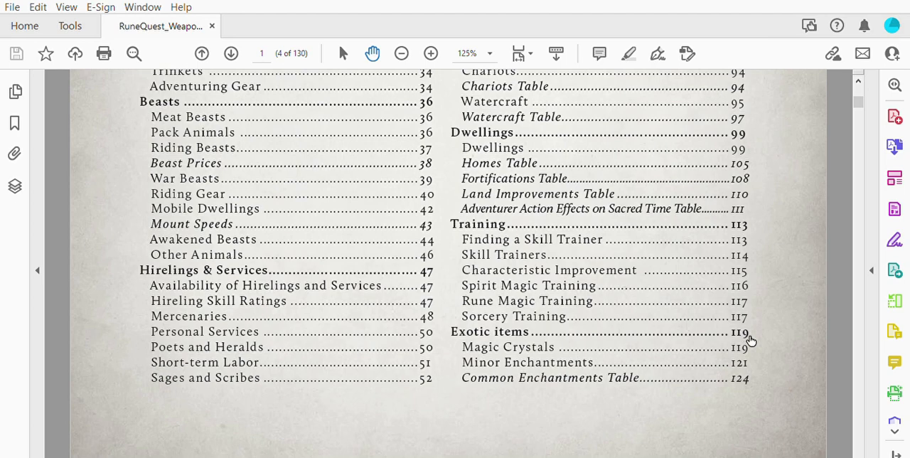
mouse_move(747, 347)
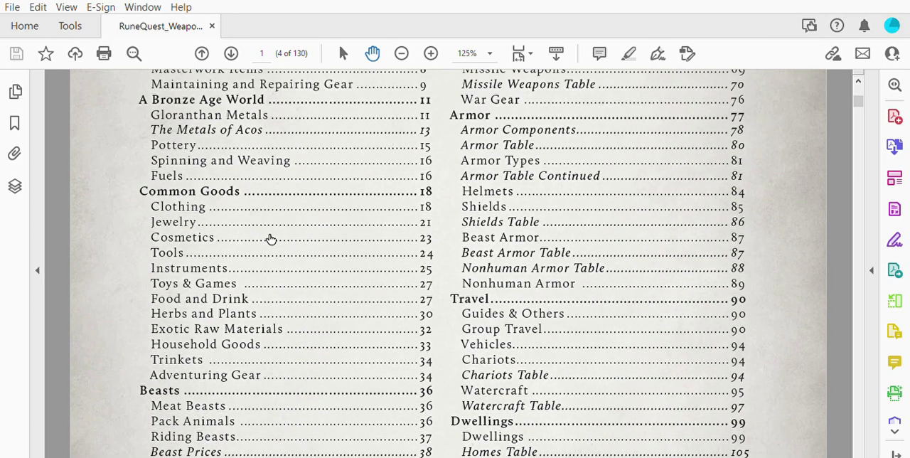
Jump to A Bronze Age World, zoom in, and scroll to page 11's metal equivalents list
left_click(201, 100)
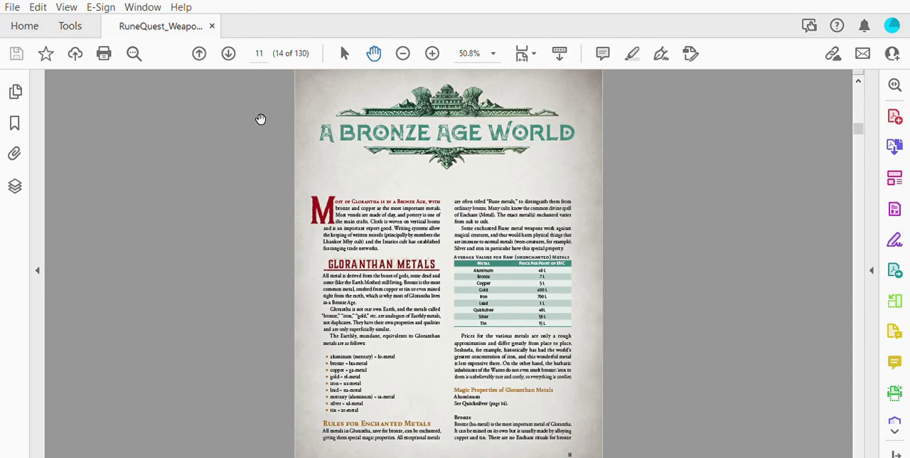
mouse_move(495, 43)
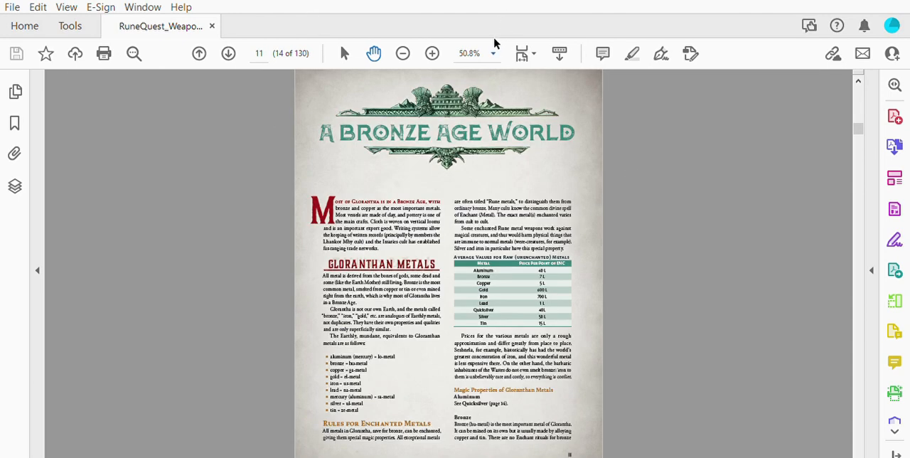
mouse_move(534, 150)
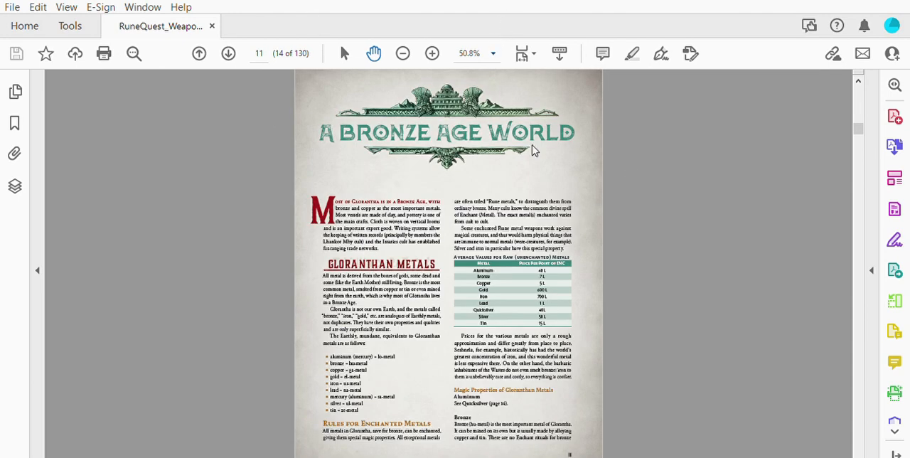
left_click(431, 54)
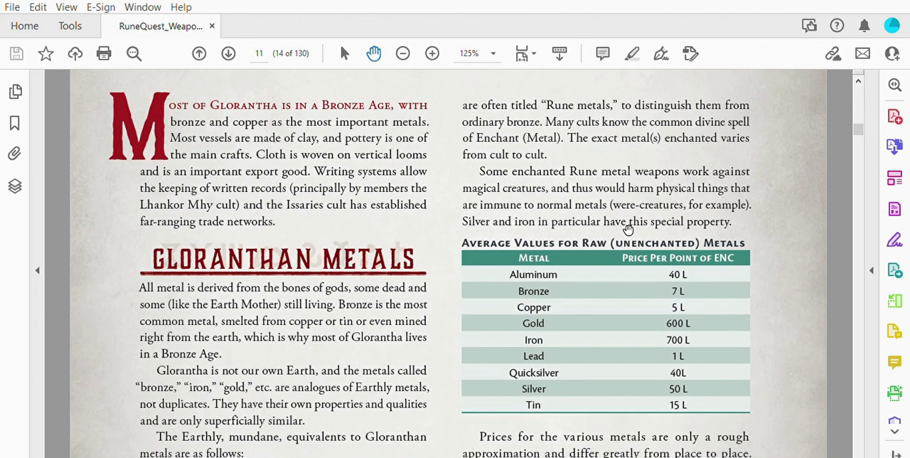
scroll("down", 3)
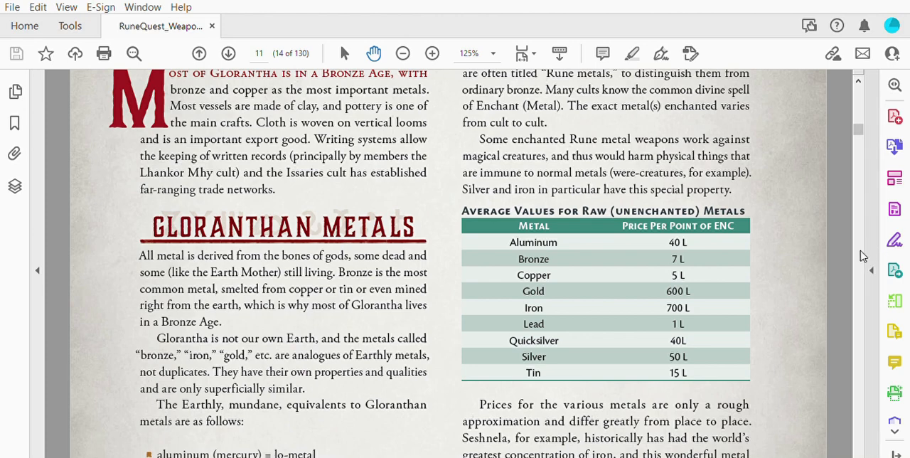
mouse_move(843, 275)
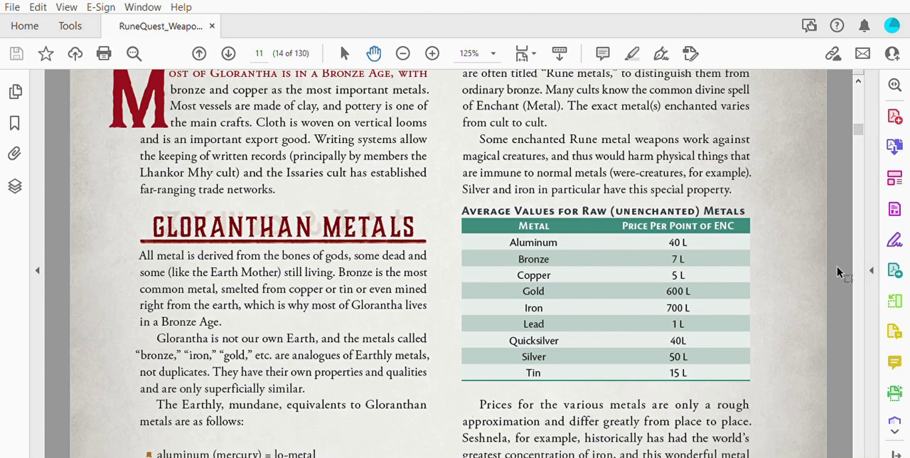
mouse_move(802, 258)
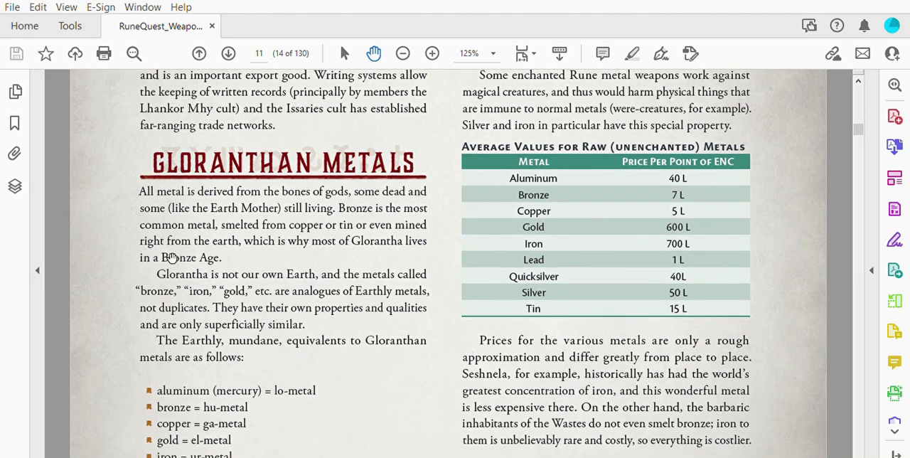
mouse_move(469, 262)
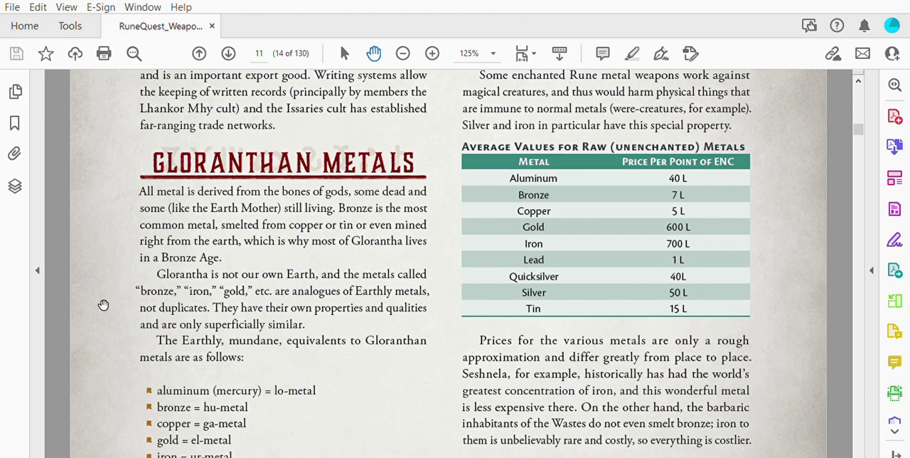
mouse_move(457, 275)
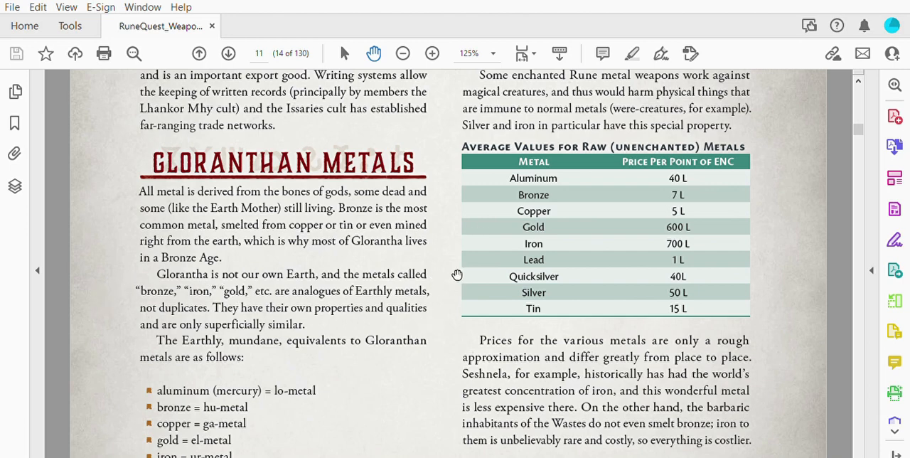
mouse_move(465, 261)
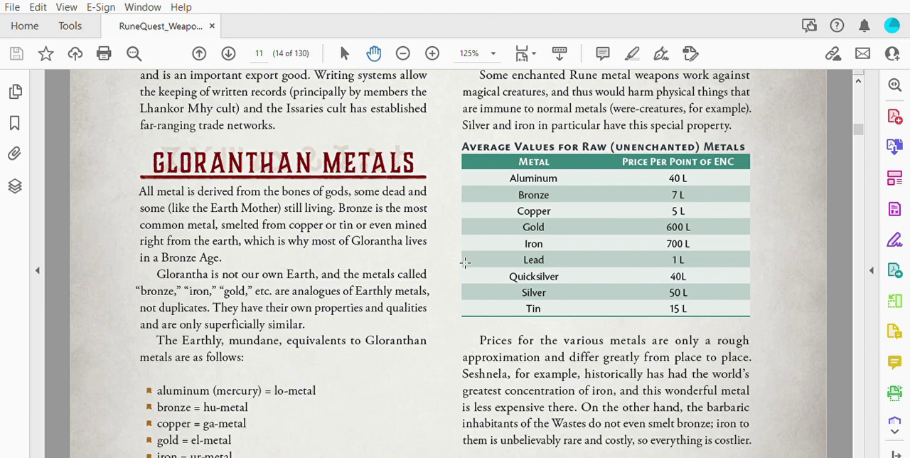
mouse_move(703, 219)
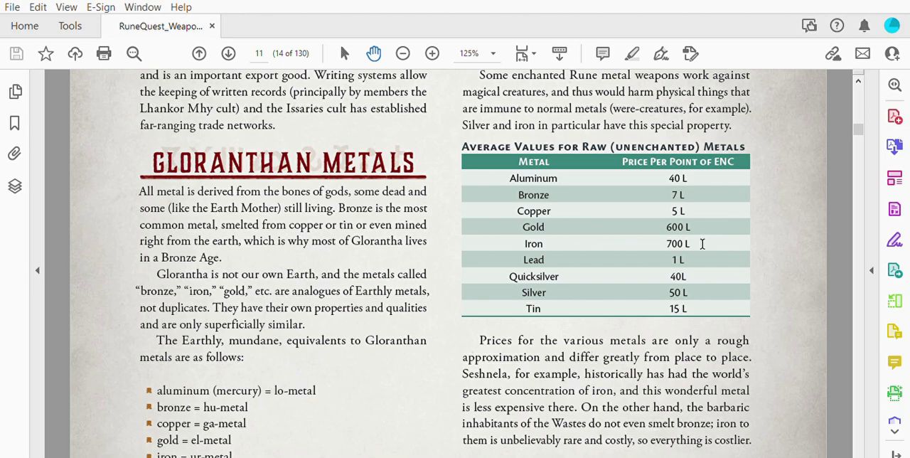
mouse_move(709, 231)
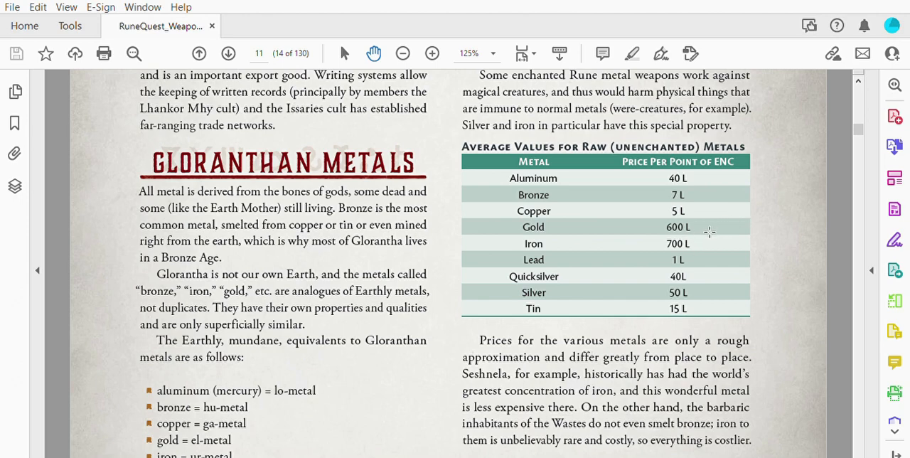
mouse_move(702, 237)
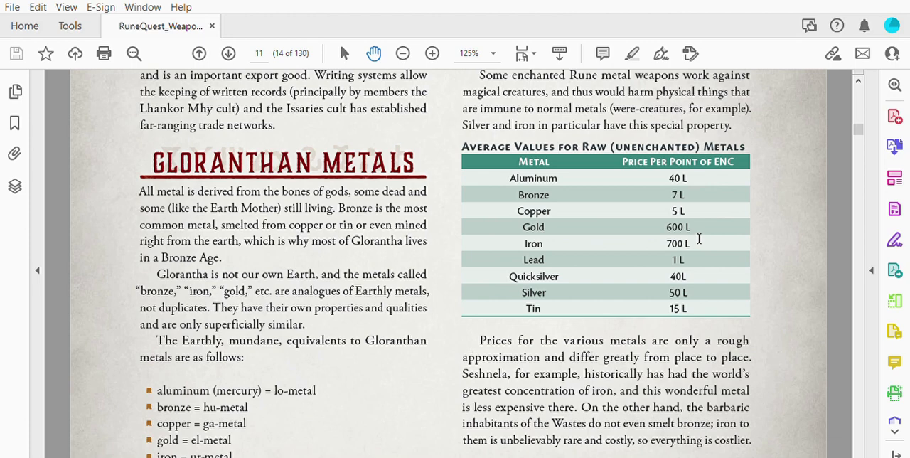
mouse_move(706, 239)
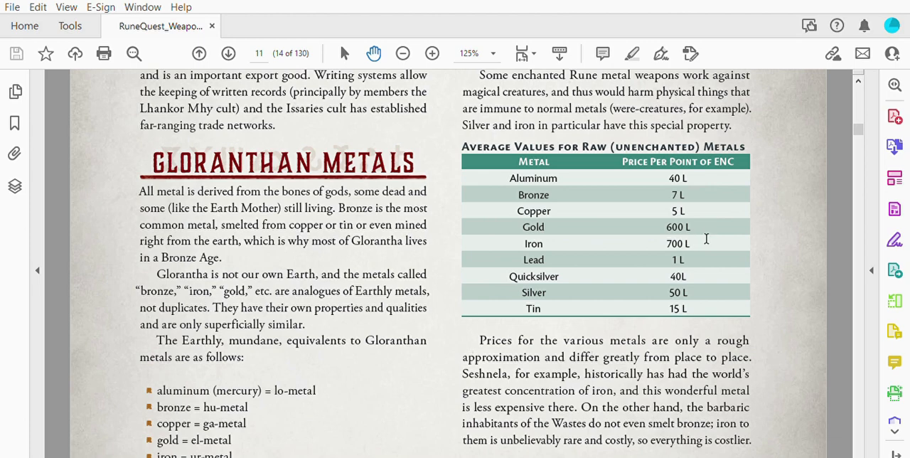
mouse_move(706, 162)
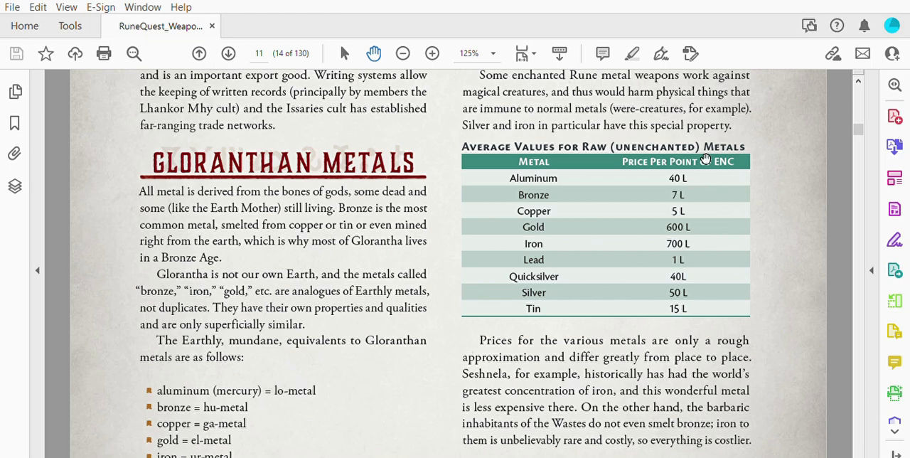
mouse_move(706, 240)
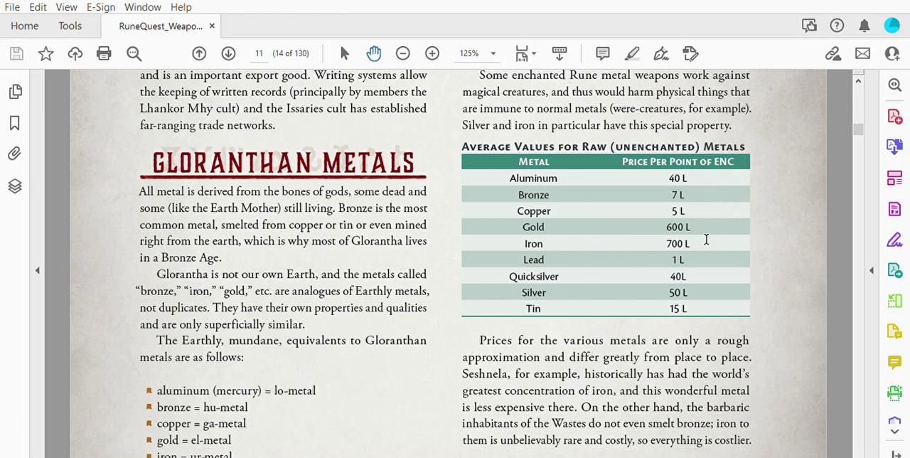
mouse_move(750, 251)
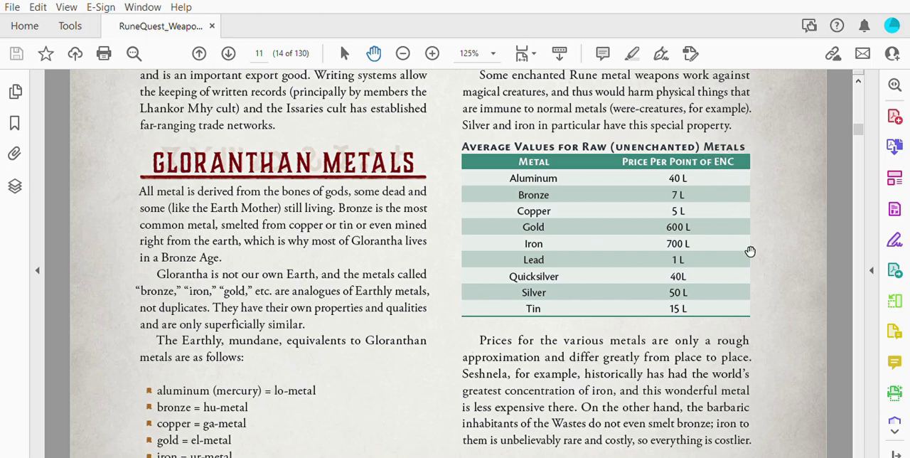
mouse_move(756, 269)
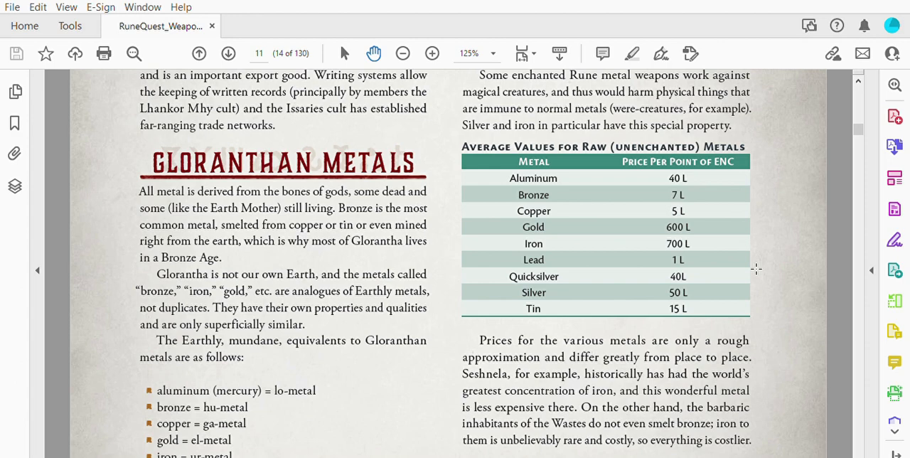
scroll("down", 3)
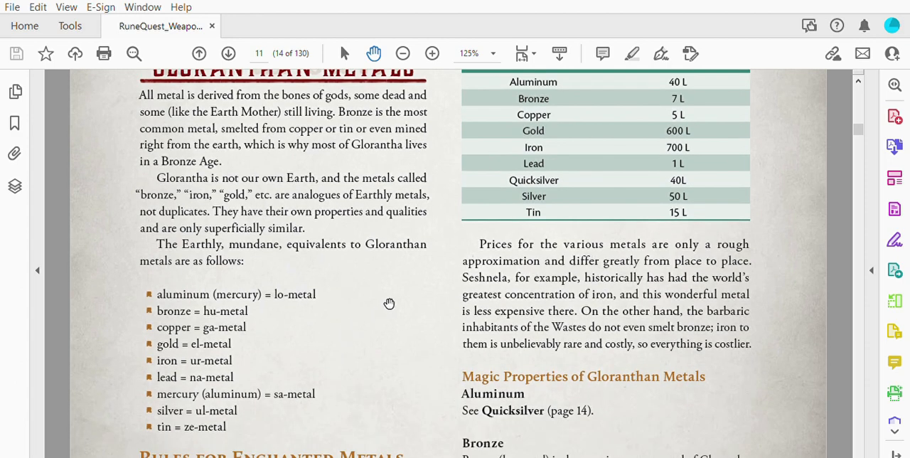
mouse_move(242, 305)
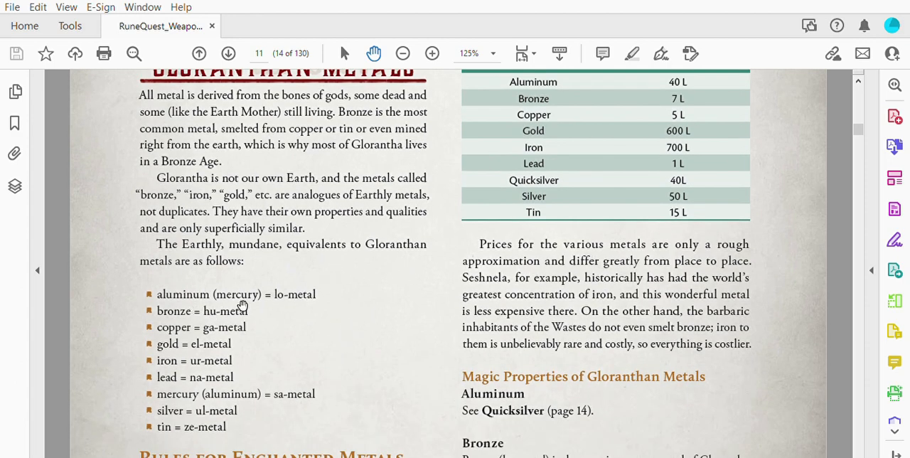
mouse_move(275, 298)
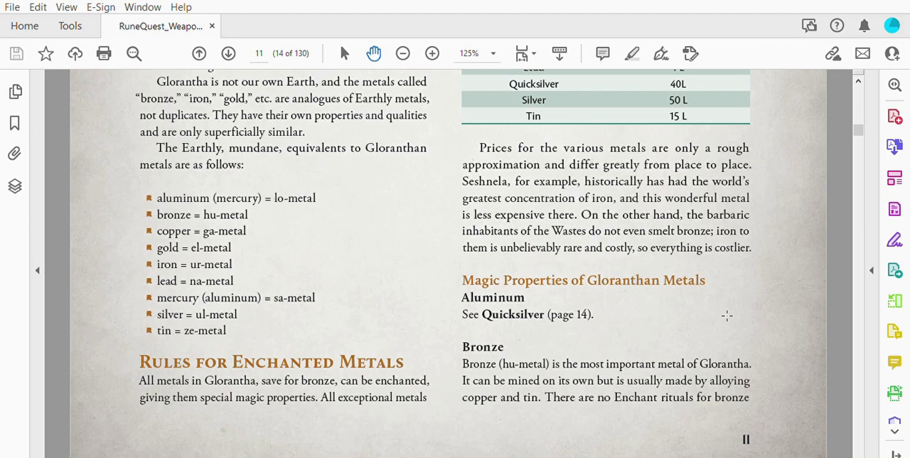
mouse_move(703, 286)
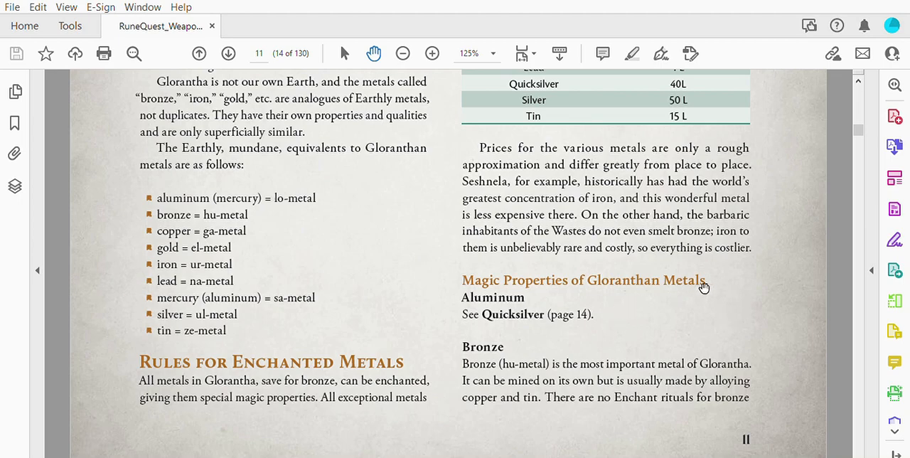
Scroll page 12 past What is Bronze? and Copper to Gold and Iron
scroll("down", 3)
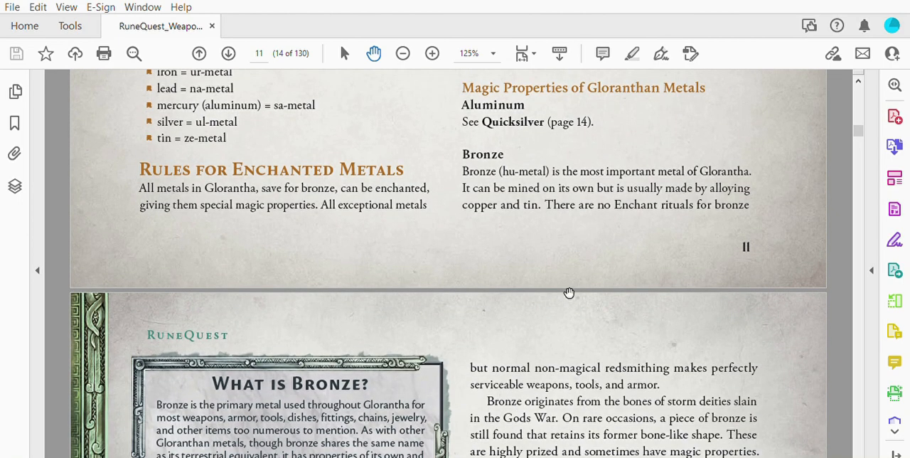
scroll("down", 3)
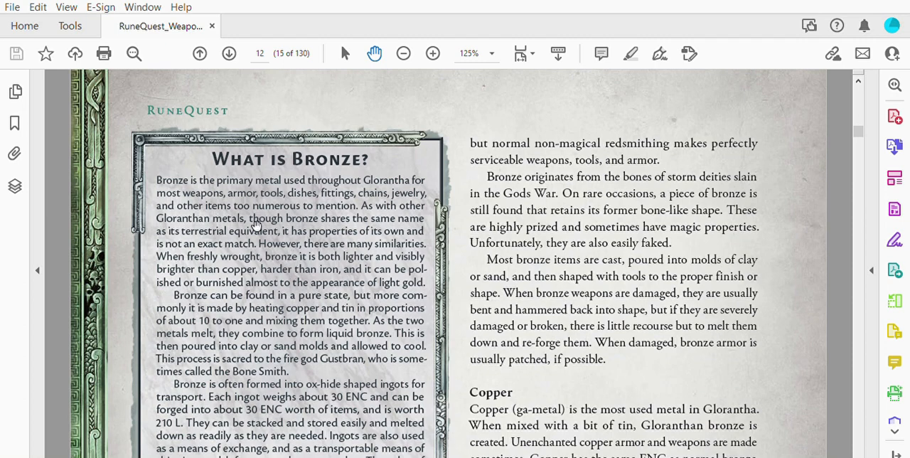
mouse_move(410, 292)
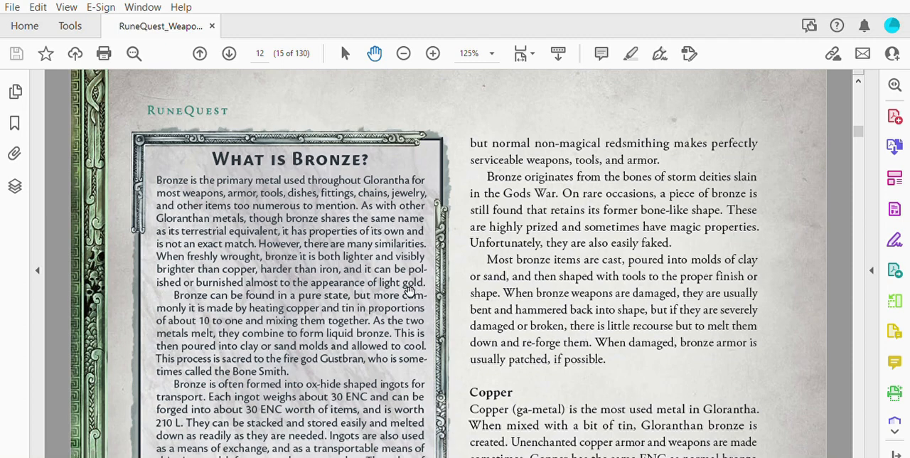
mouse_move(455, 249)
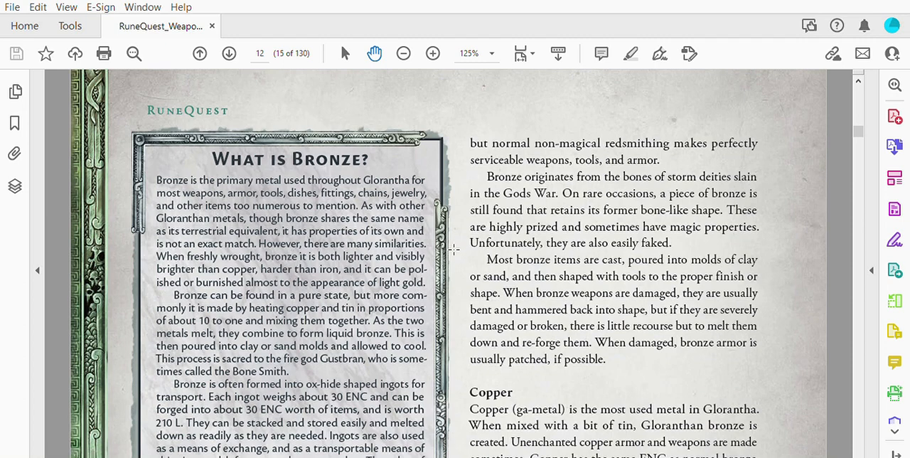
scroll("down", 3)
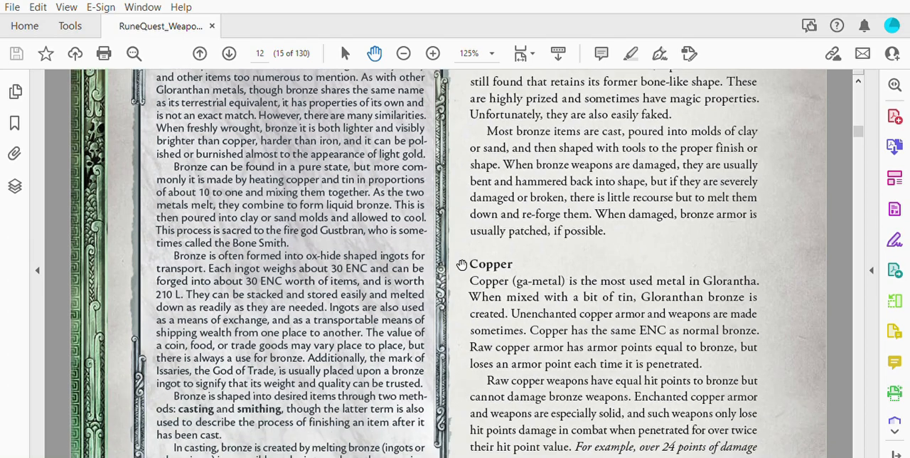
scroll("down", 3)
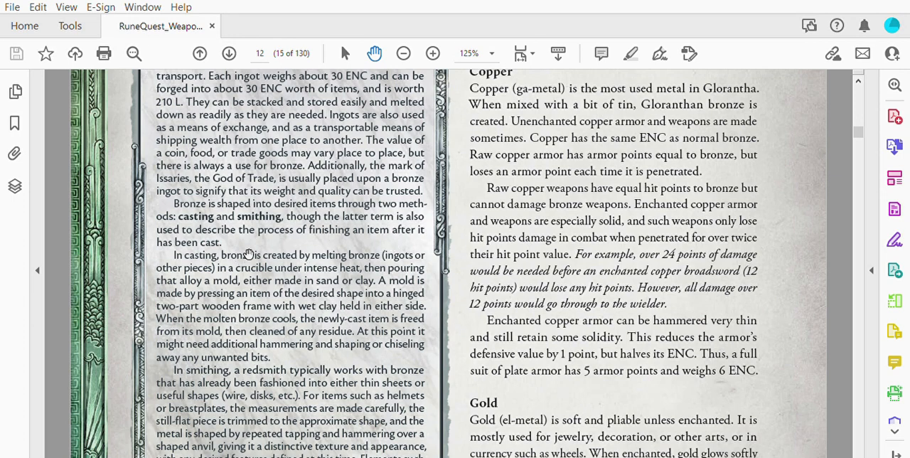
mouse_move(430, 240)
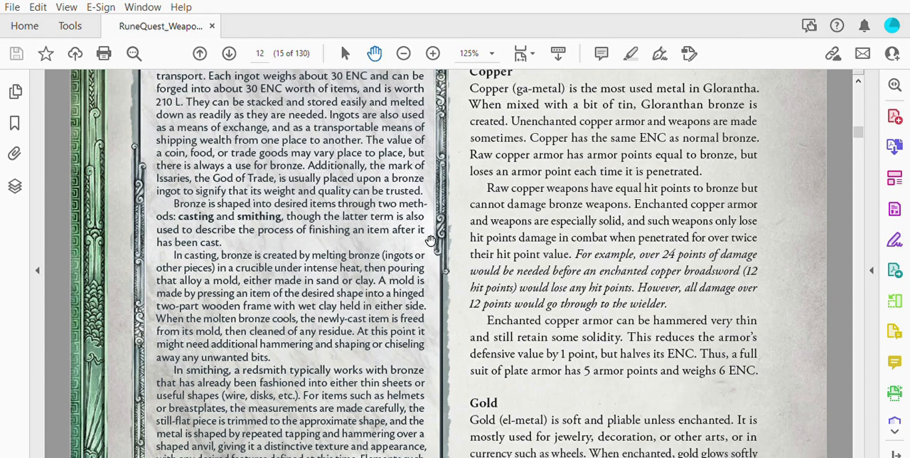
scroll("down", 3)
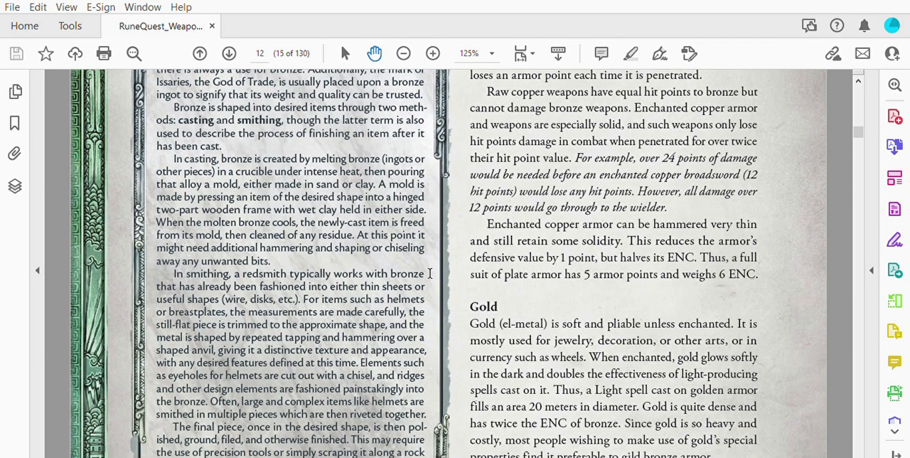
scroll("down", 3)
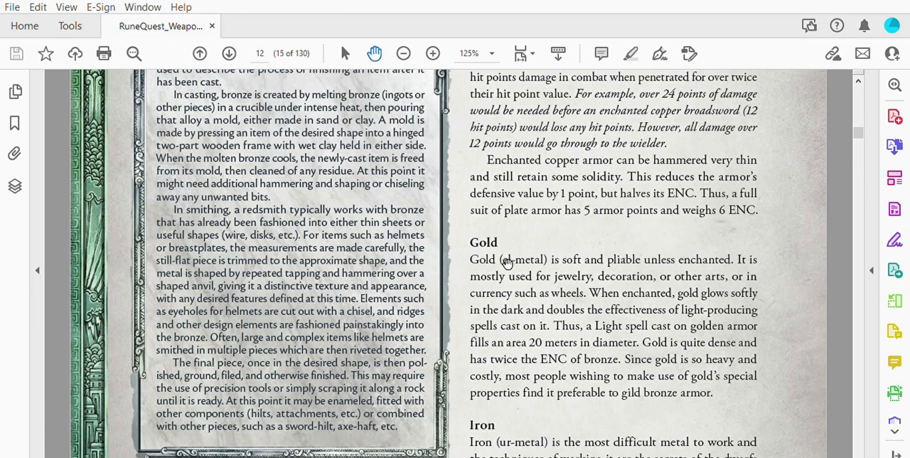
scroll("down", 3)
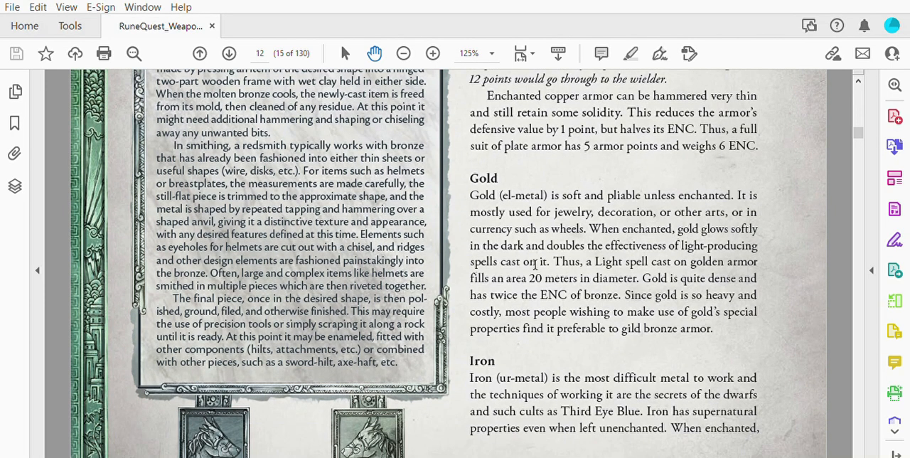
scroll("down", 3)
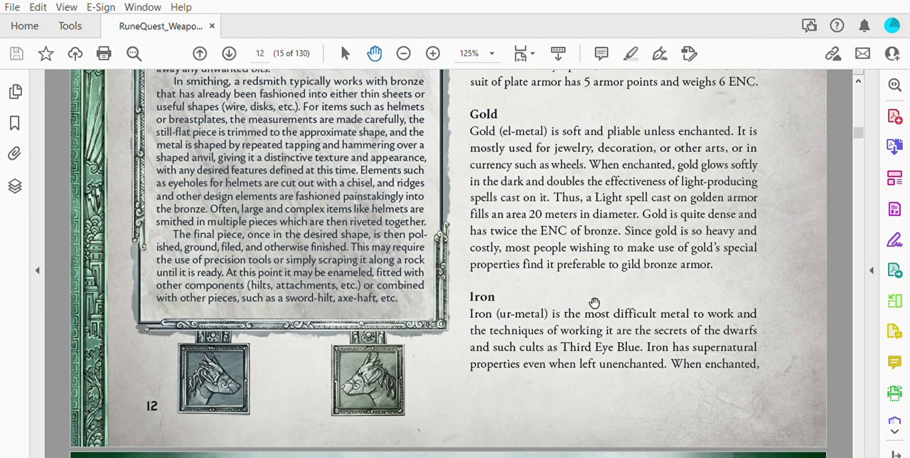
mouse_move(651, 322)
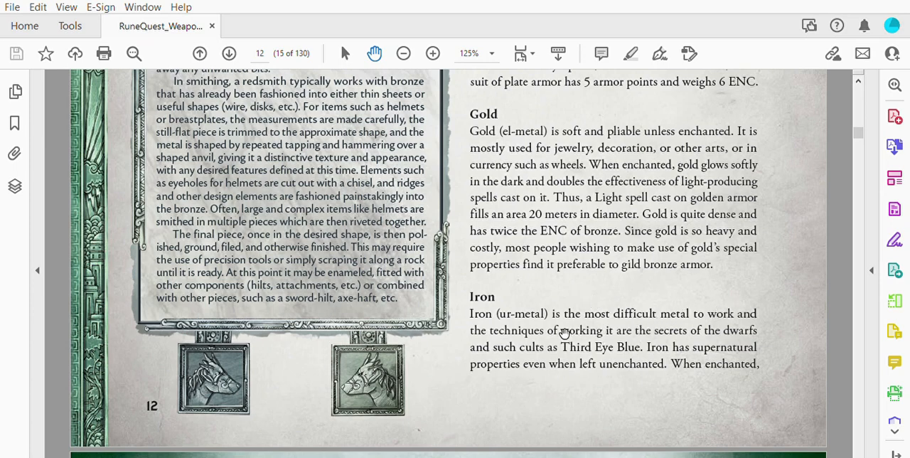
mouse_move(629, 317)
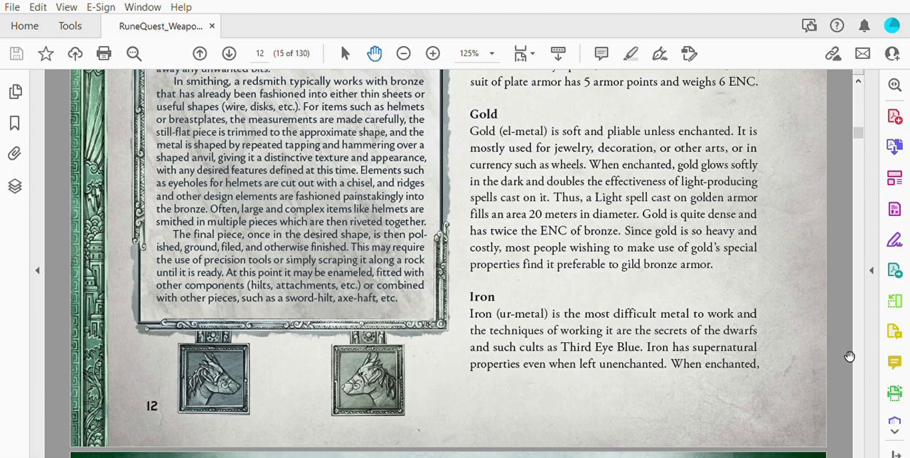
mouse_move(599, 362)
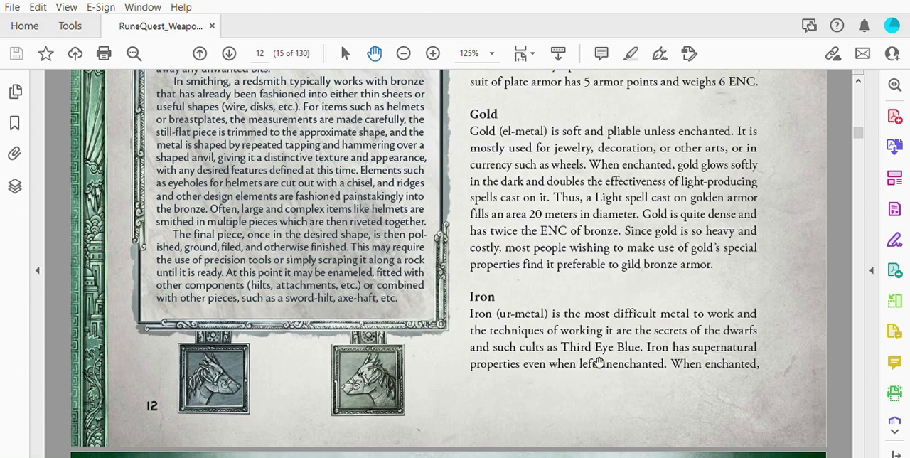
Scroll into page 13 through The Metals of Acos, ur-metal to el-metal
scroll("down", 3)
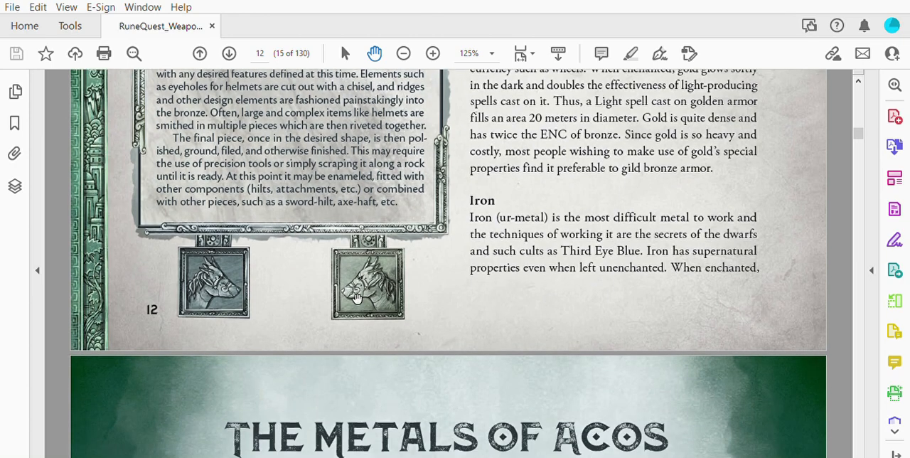
scroll("down", 3)
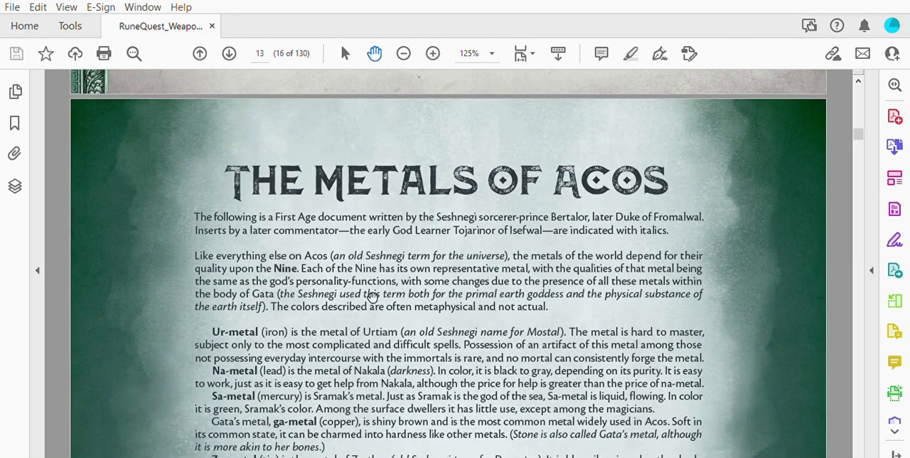
mouse_move(820, 289)
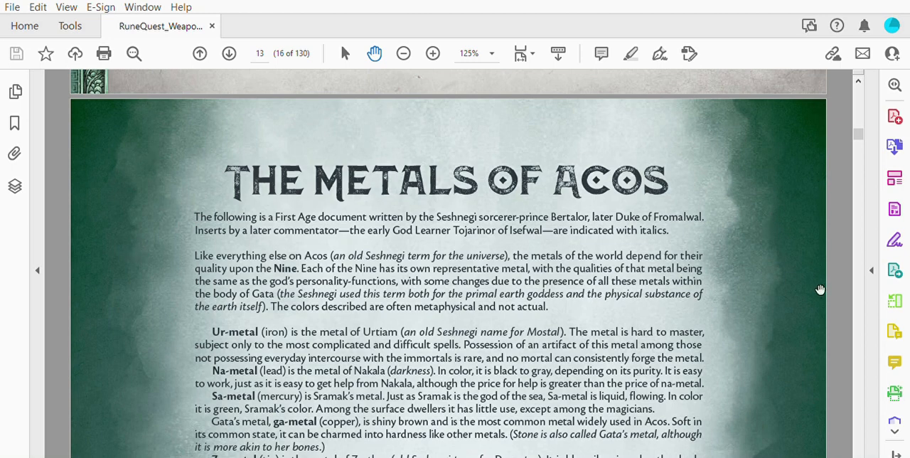
mouse_move(616, 274)
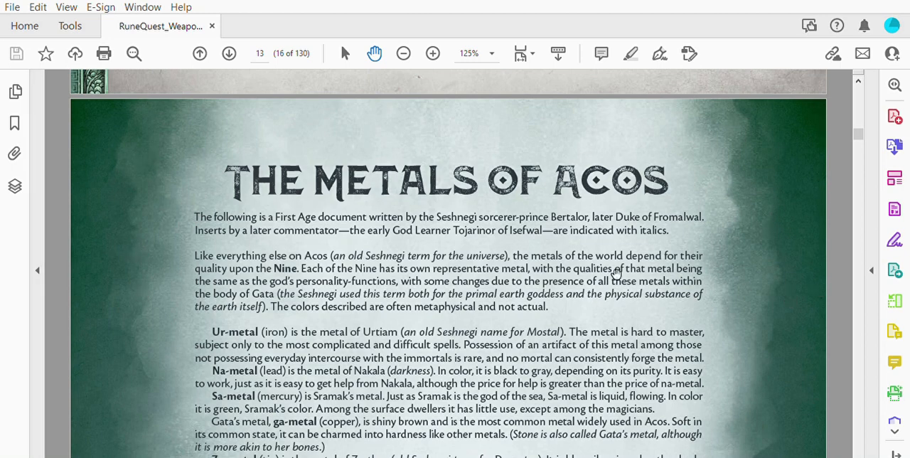
mouse_move(269, 235)
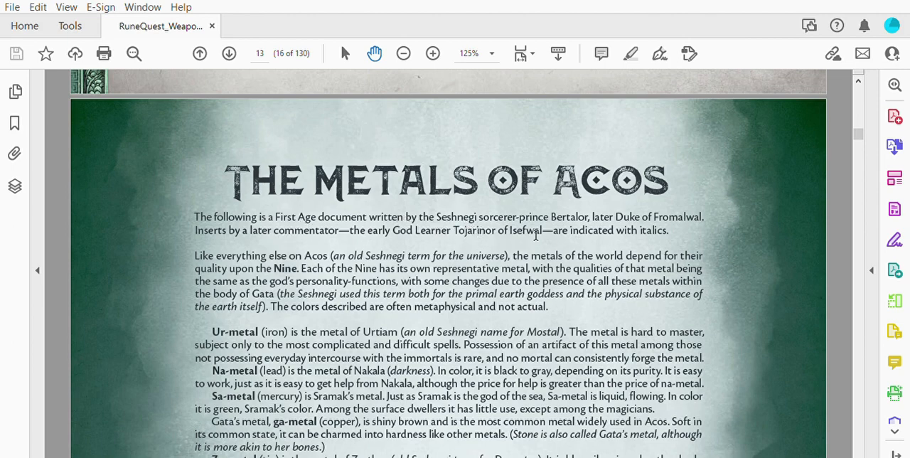
mouse_move(622, 229)
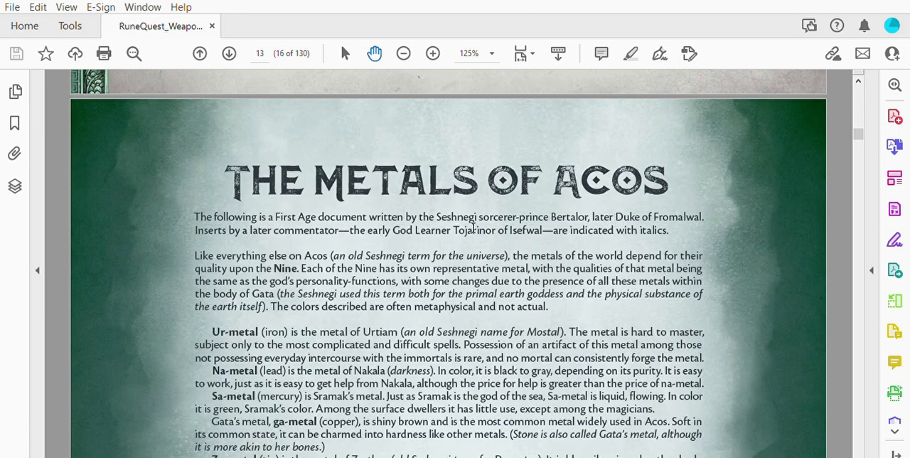
mouse_move(546, 237)
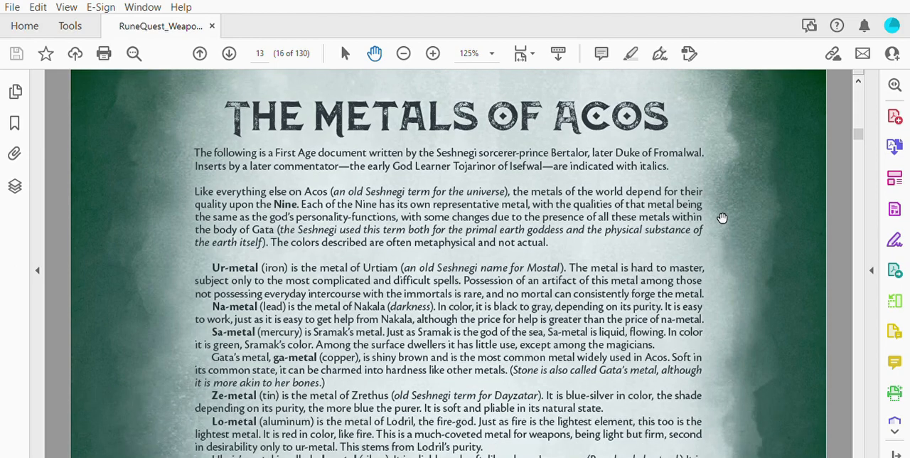
scroll("down", 3)
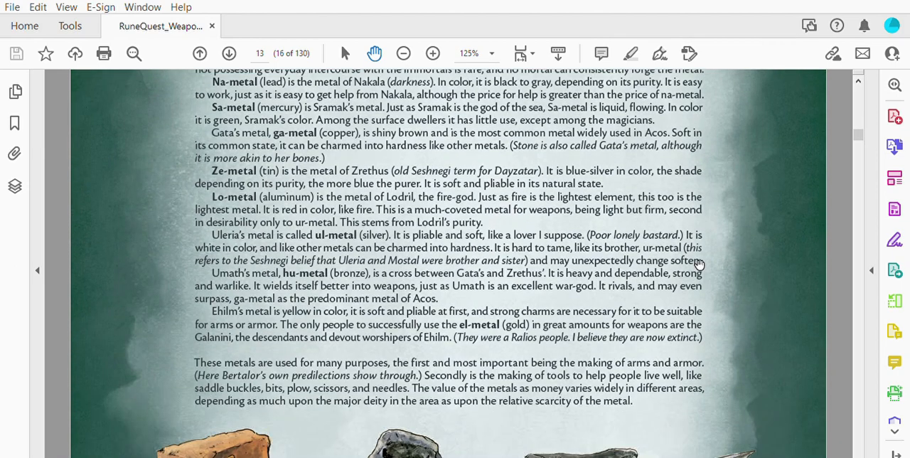
Scroll past the metal illustrations to page 14's Enchant (Metal) cults sidebar
scroll("down", 3)
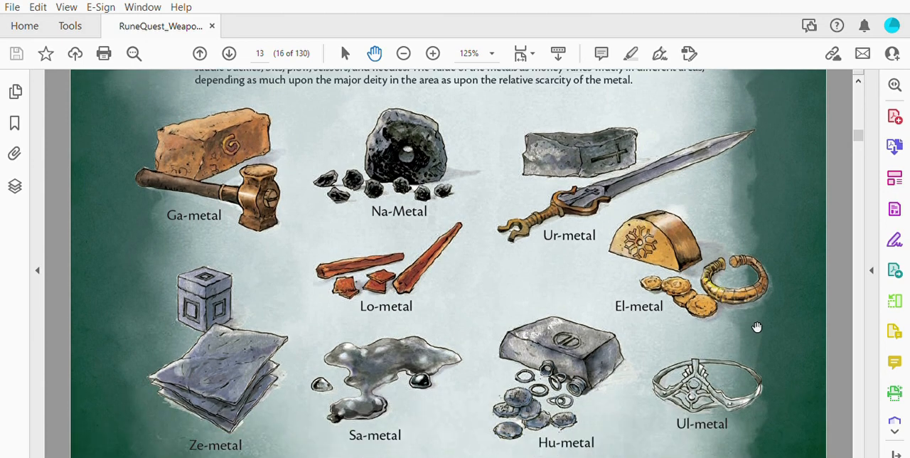
mouse_move(229, 355)
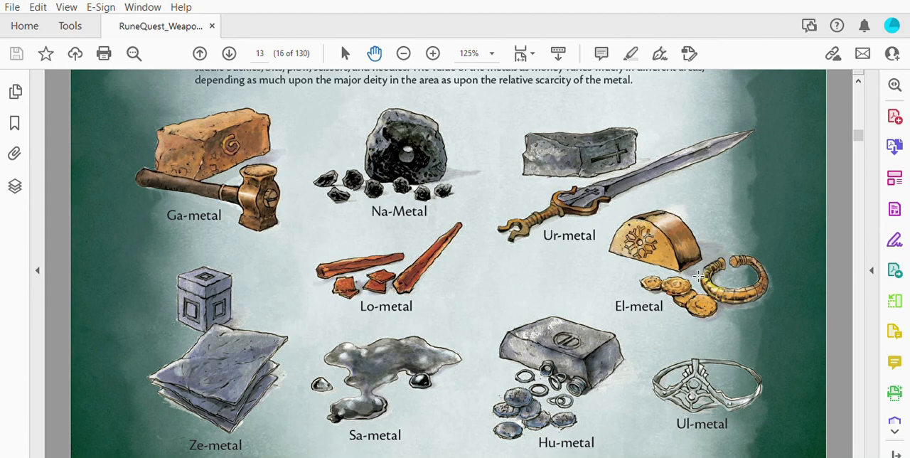
scroll("down", 3)
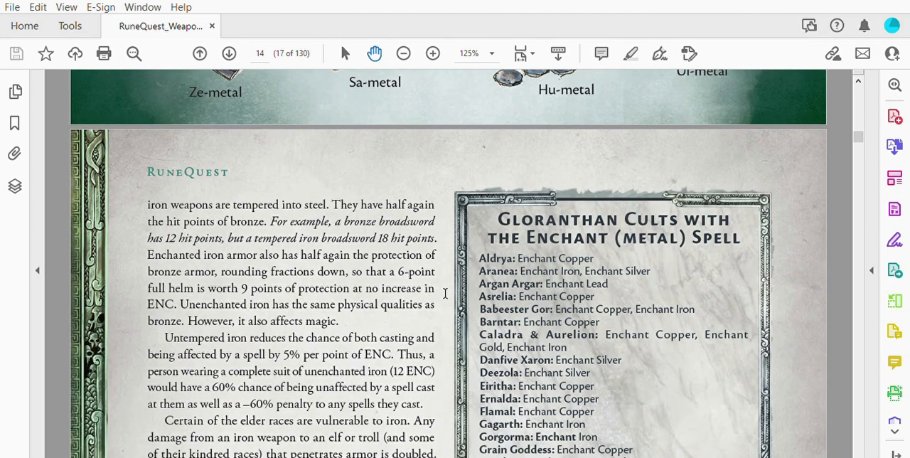
Scroll past page 14's Lead and Quicksilver sections to page 15's Enchant (Metal) spell
scroll("down", 3)
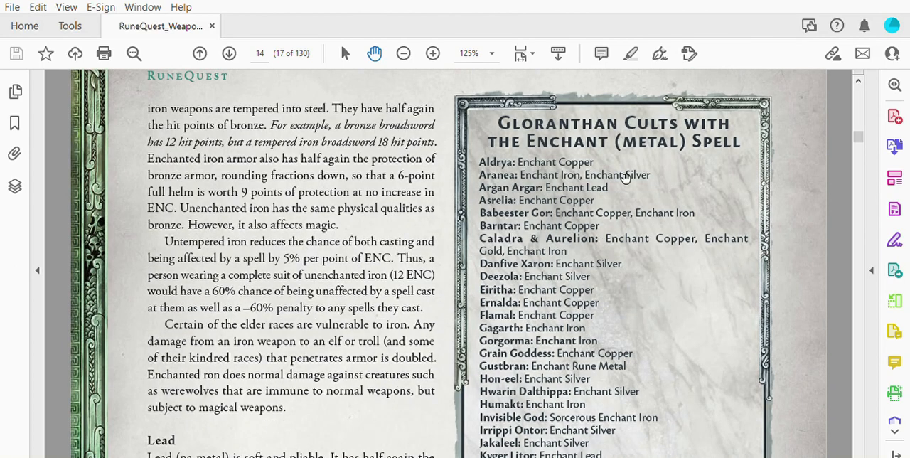
mouse_move(693, 160)
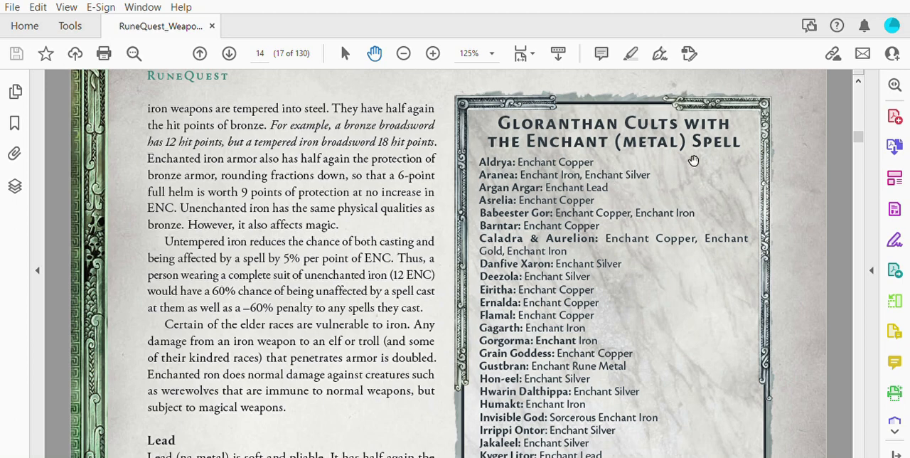
mouse_move(771, 178)
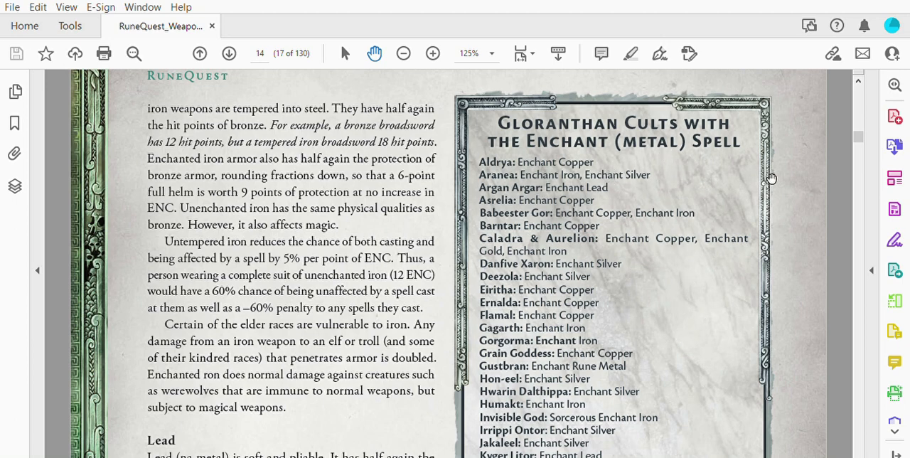
mouse_move(749, 289)
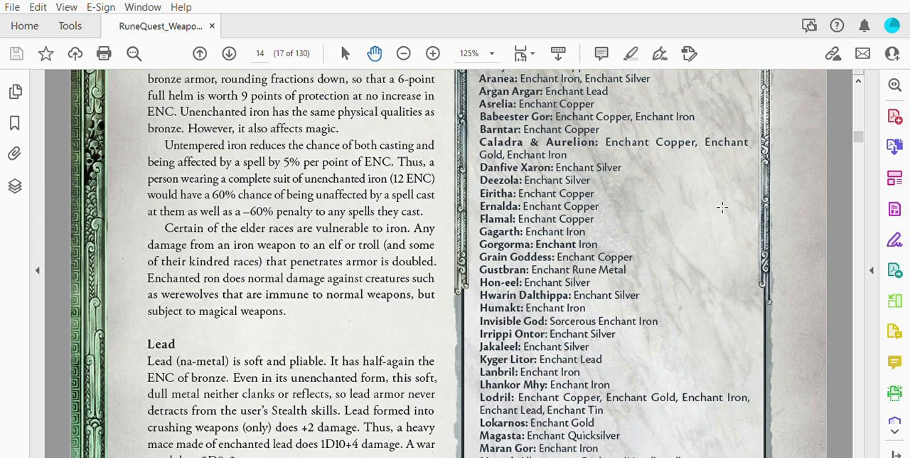
mouse_move(710, 238)
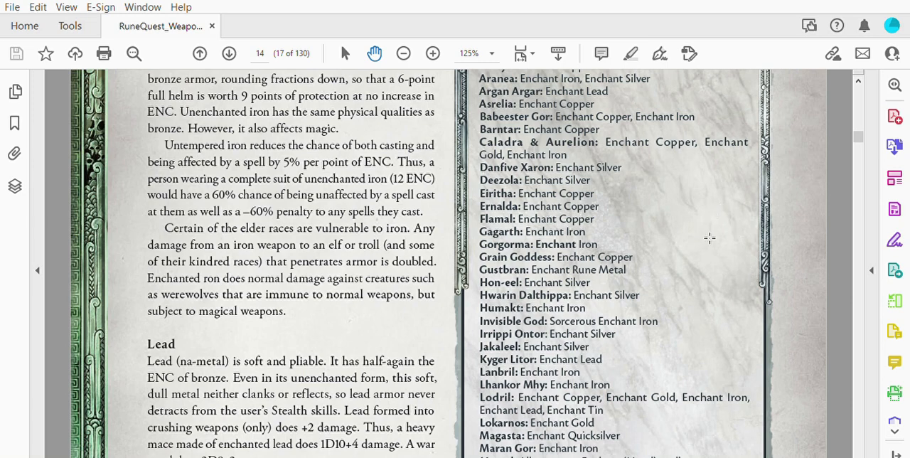
mouse_move(429, 182)
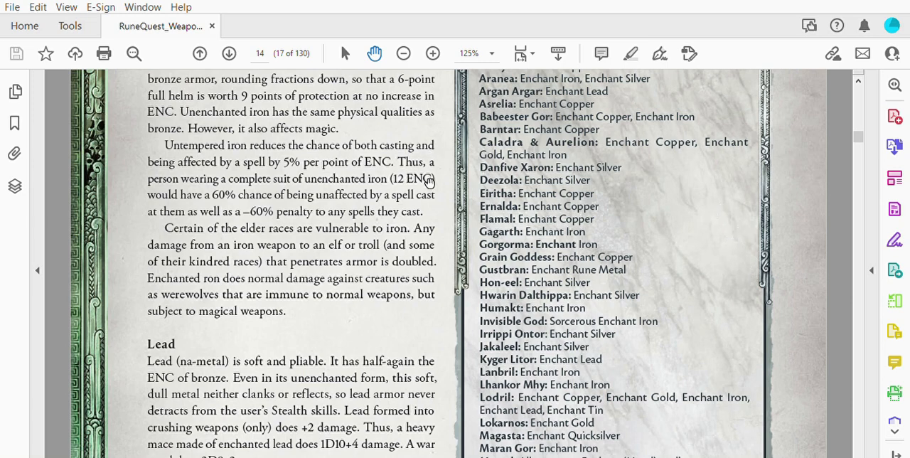
scroll("down", 3)
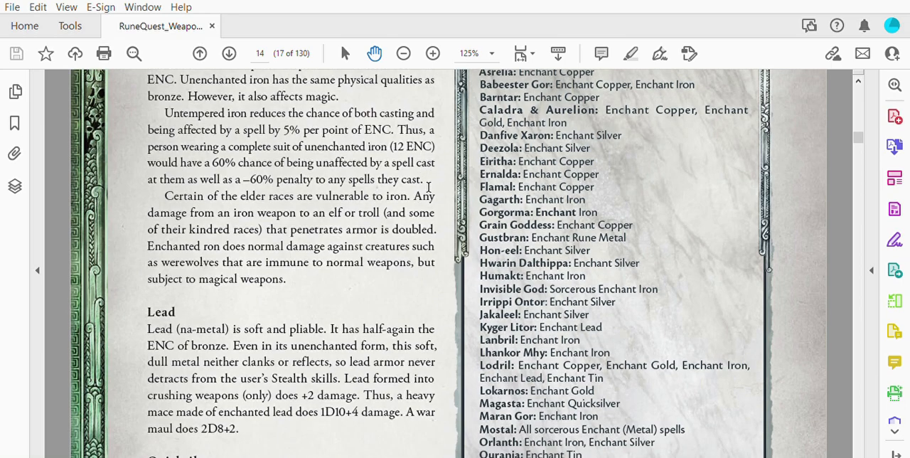
scroll("down", 3)
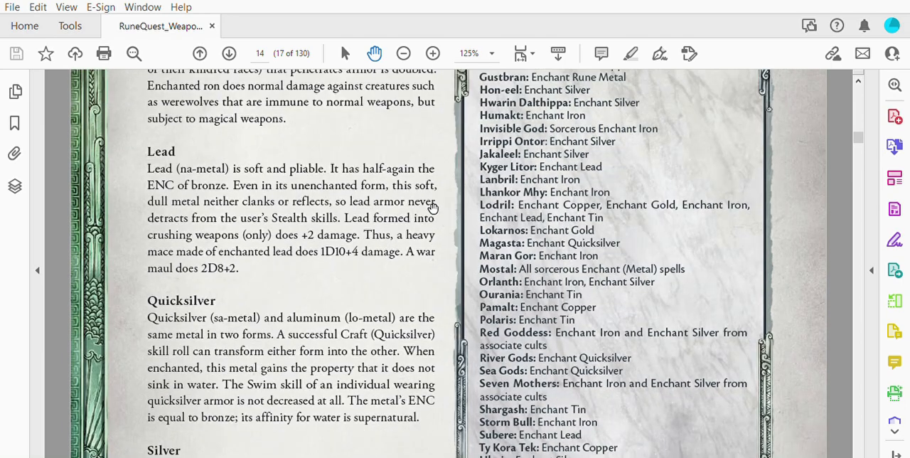
scroll("down", 3)
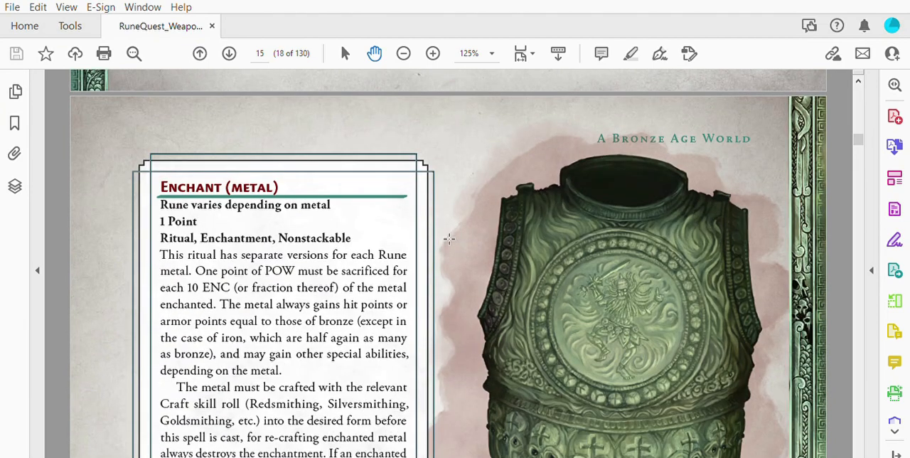
mouse_move(434, 260)
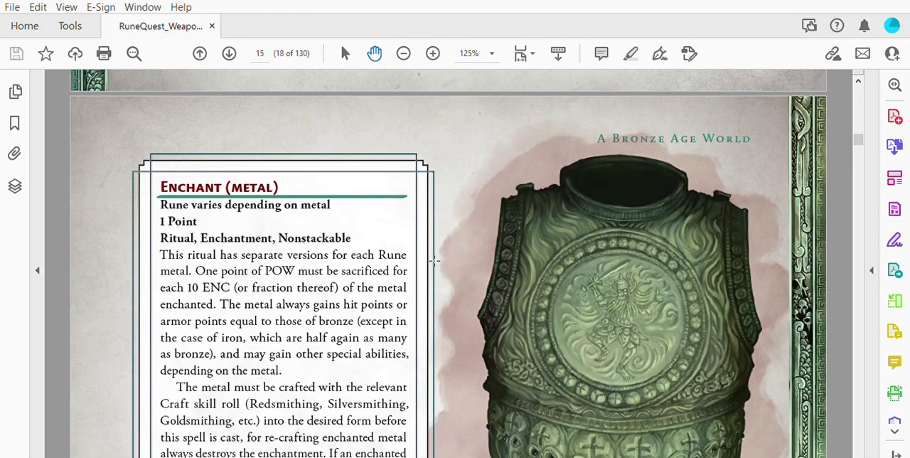
Scroll past the Enchant (metal) box and Pottery section toward page 16
scroll("down", 3)
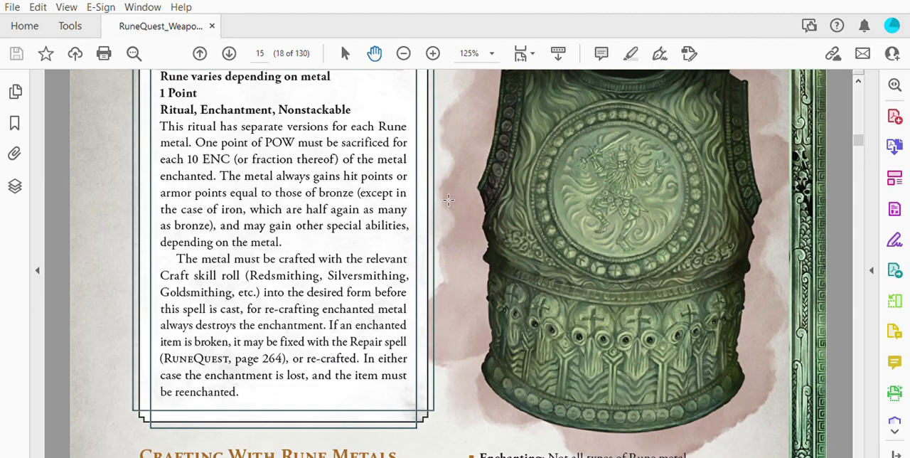
scroll("down", 3)
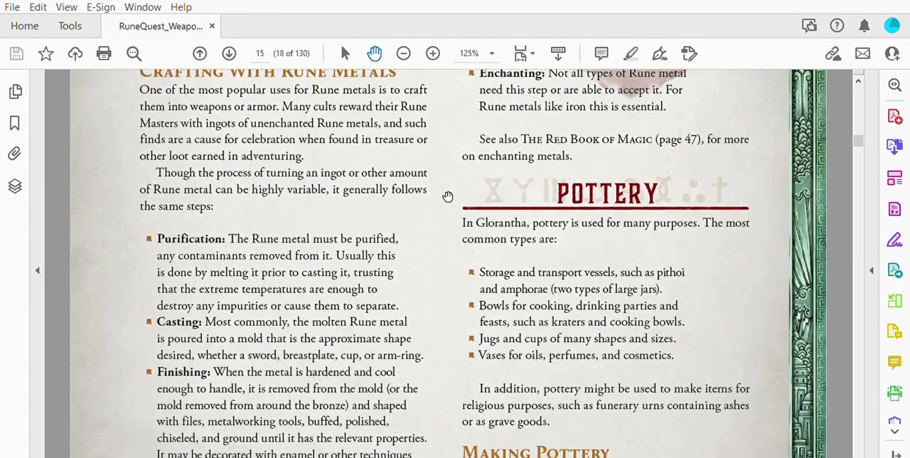
scroll("down", 3)
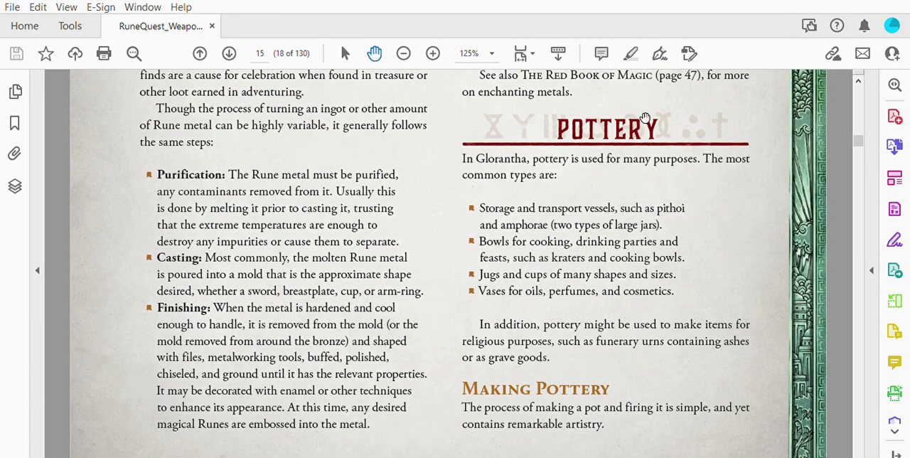
mouse_move(526, 203)
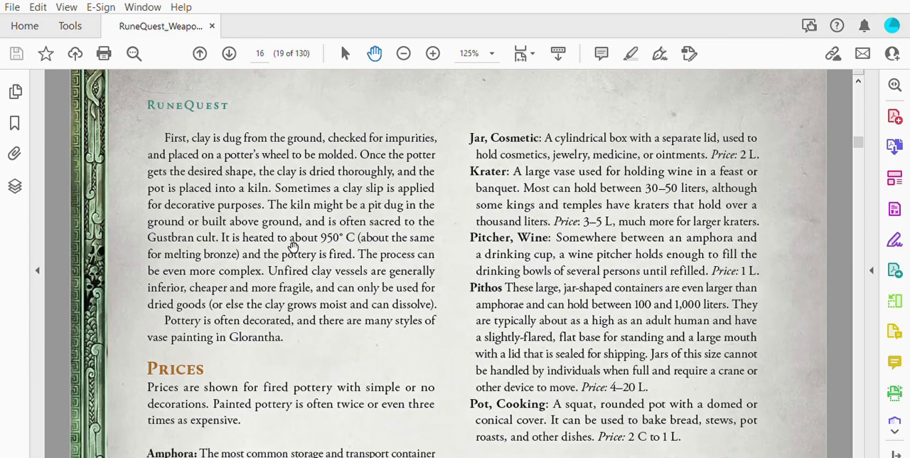
Scroll through the pottery prices, Spinning and Weaving, and Fuels to page 17's illustration
scroll("down", 3)
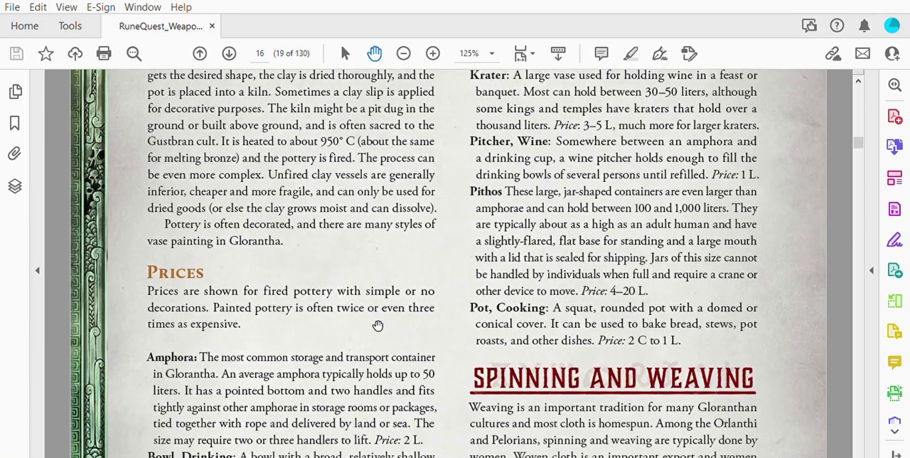
mouse_move(518, 113)
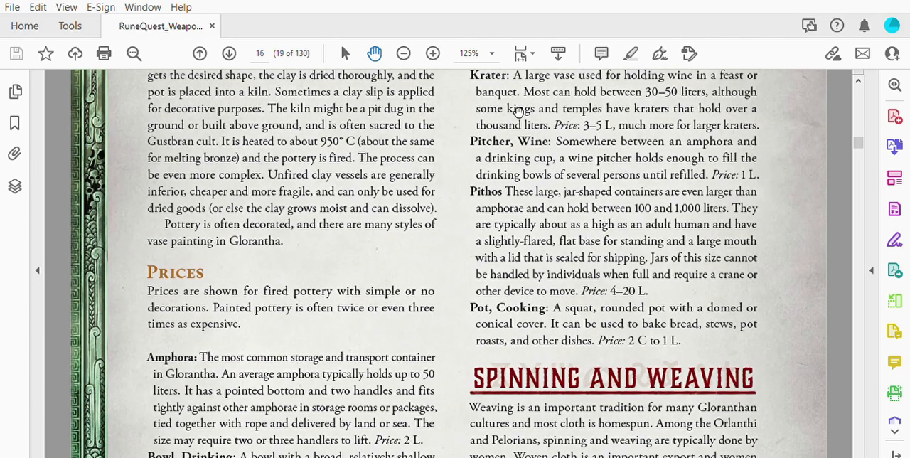
scroll("down", 3)
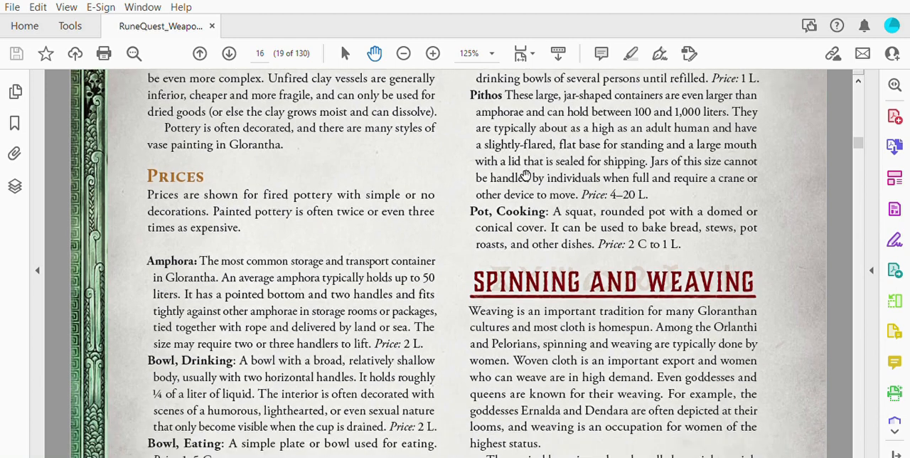
scroll("down", 3)
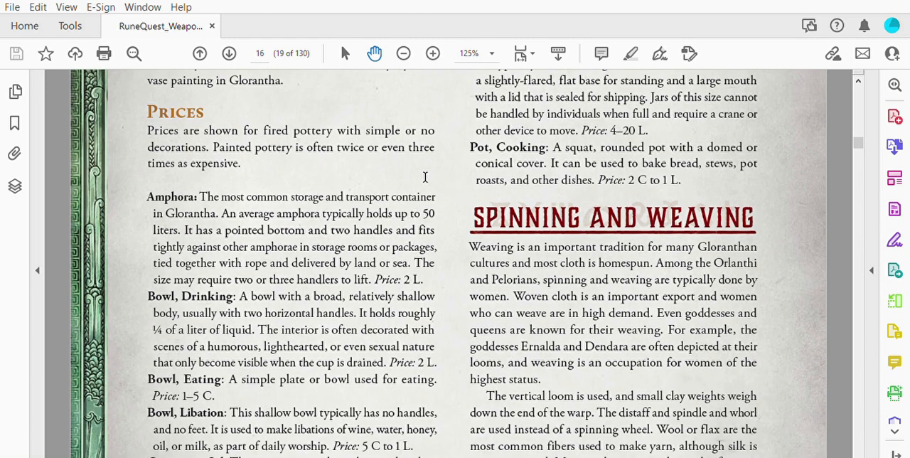
scroll("down", 3)
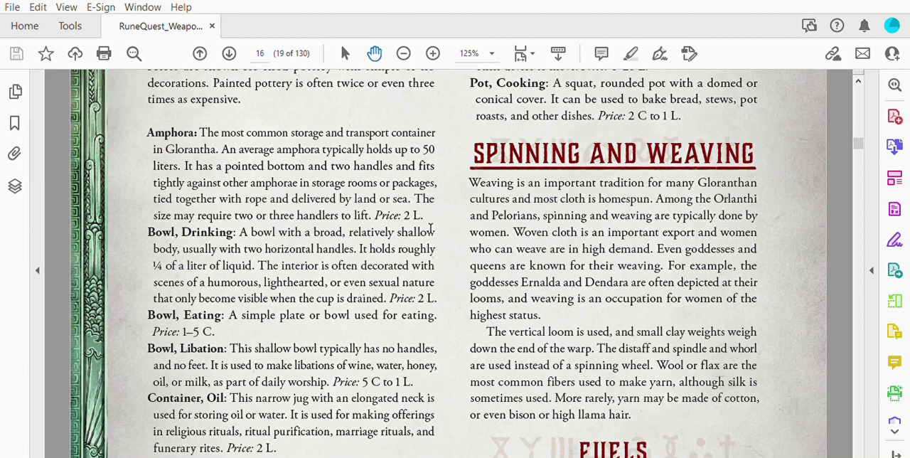
scroll("down", 3)
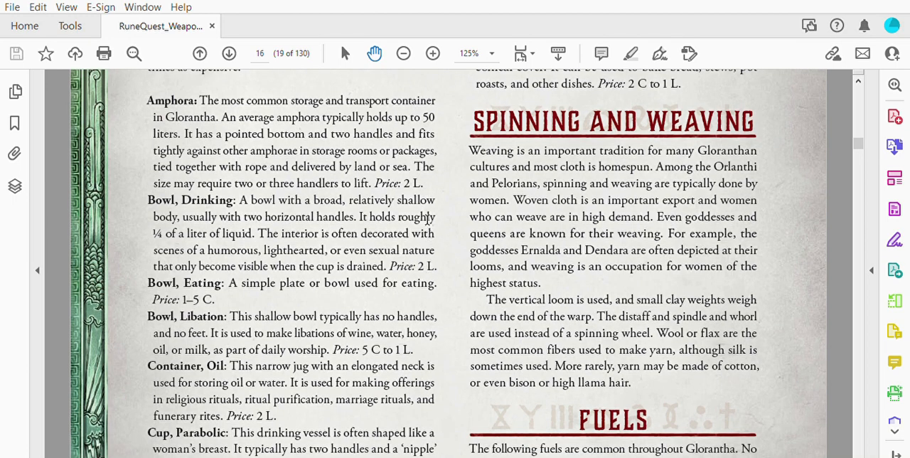
scroll("down", 3)
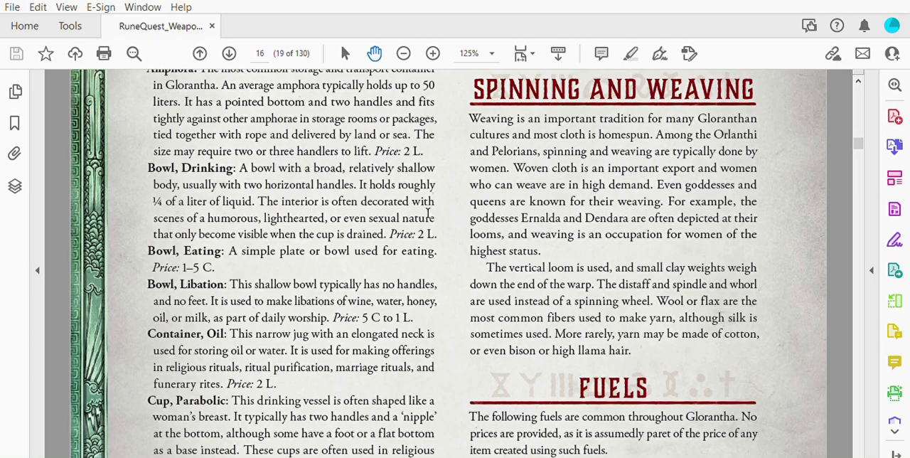
scroll("down", 3)
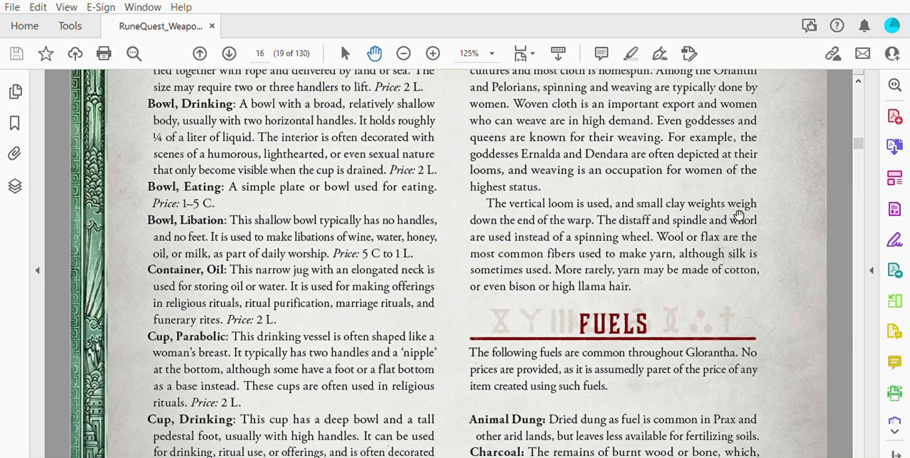
scroll("down", 3)
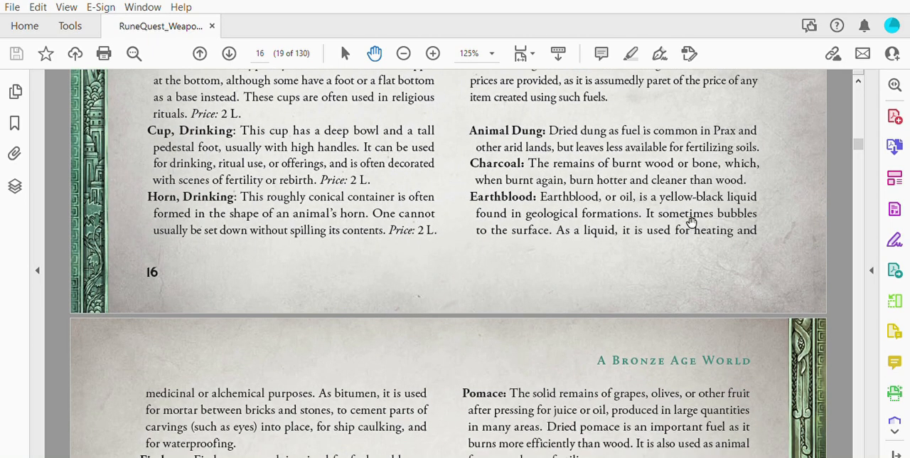
scroll("down", 3)
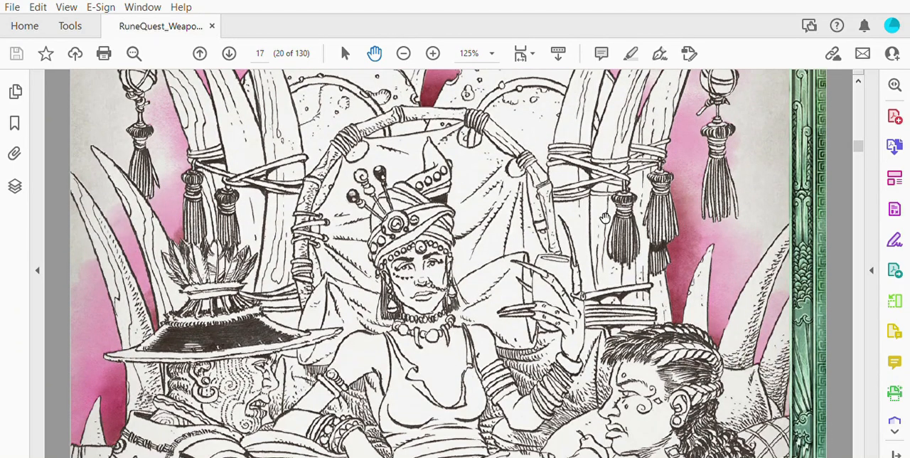
scroll("down", 3)
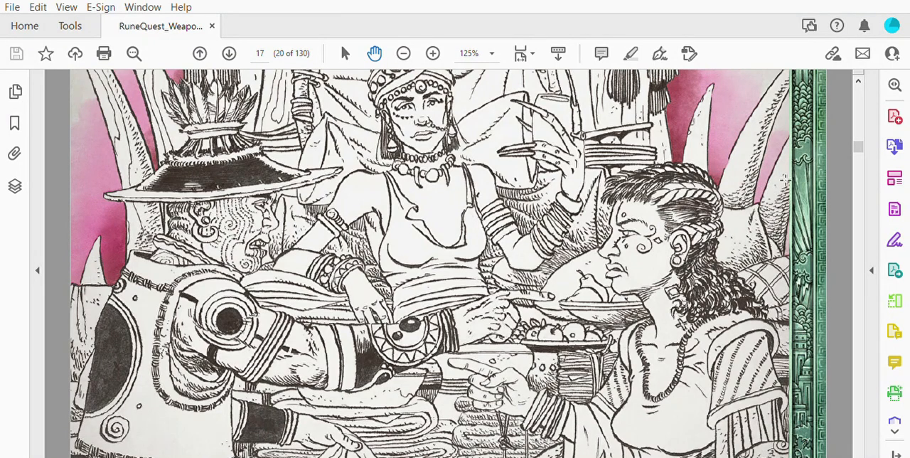
mouse_move(786, 189)
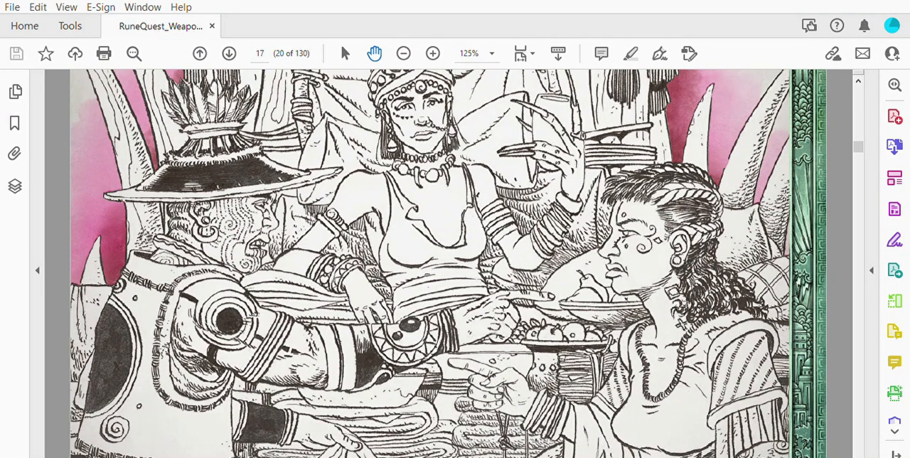
scroll("down", 3)
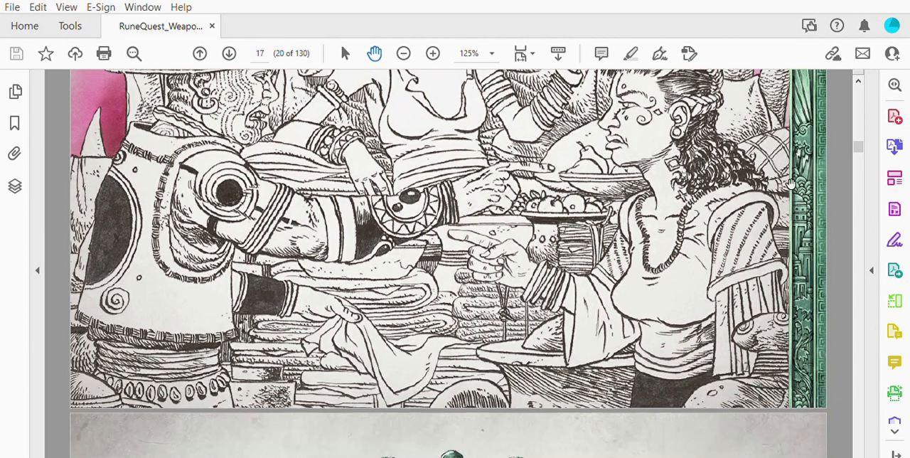
scroll("down", 3)
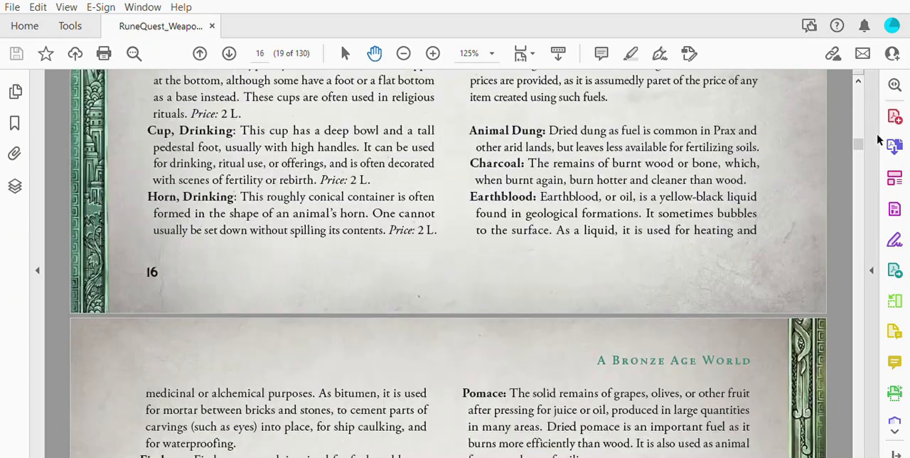
Scroll up to page 11, the A Bronze Age World chapter opening
scroll("up", 3)
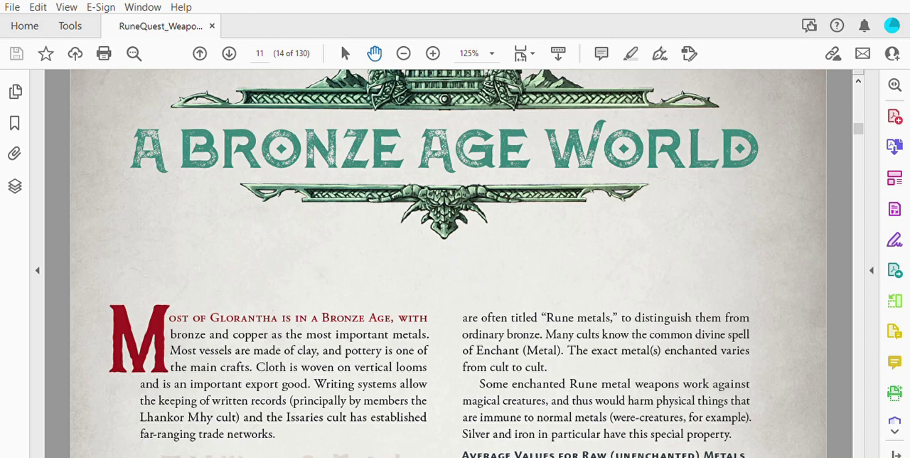
mouse_move(376, 10)
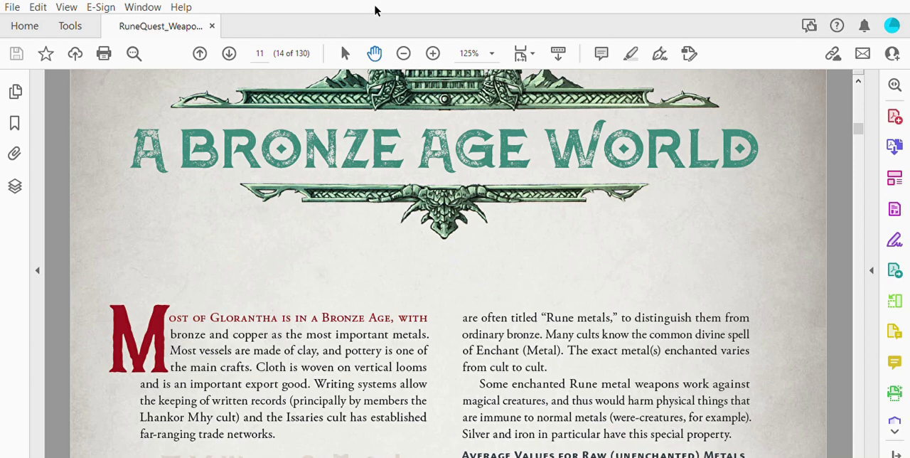
mouse_move(864, 130)
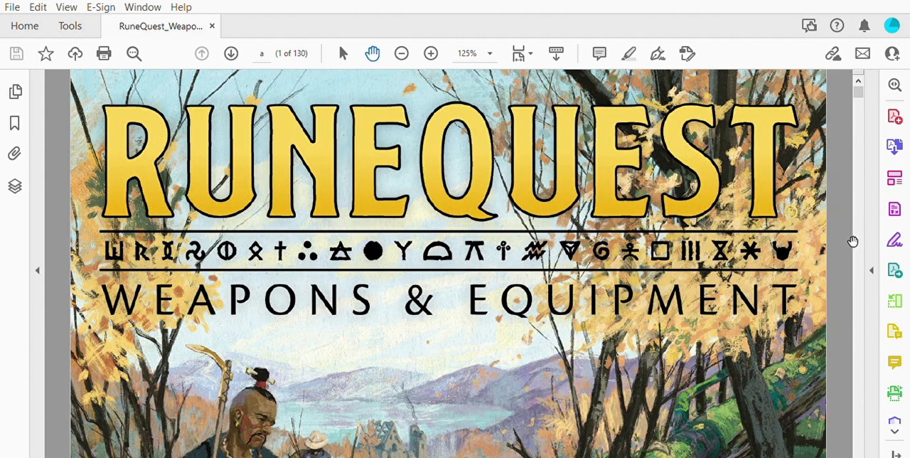
mouse_move(845, 253)
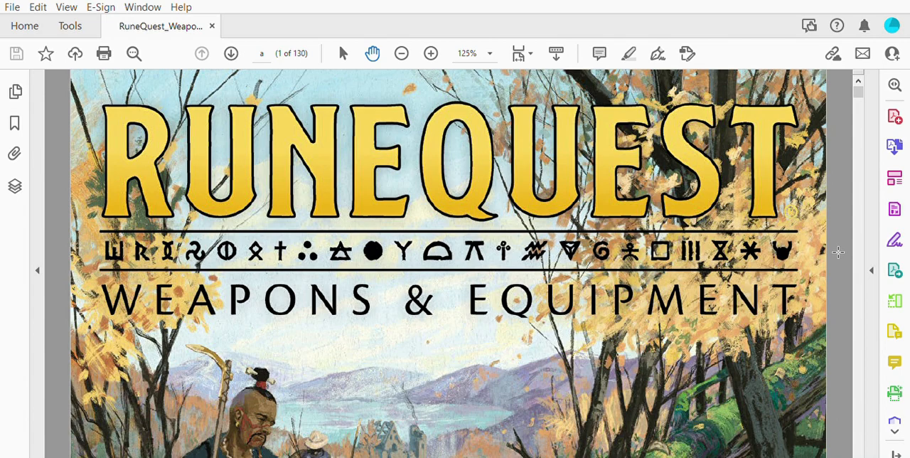
mouse_move(847, 44)
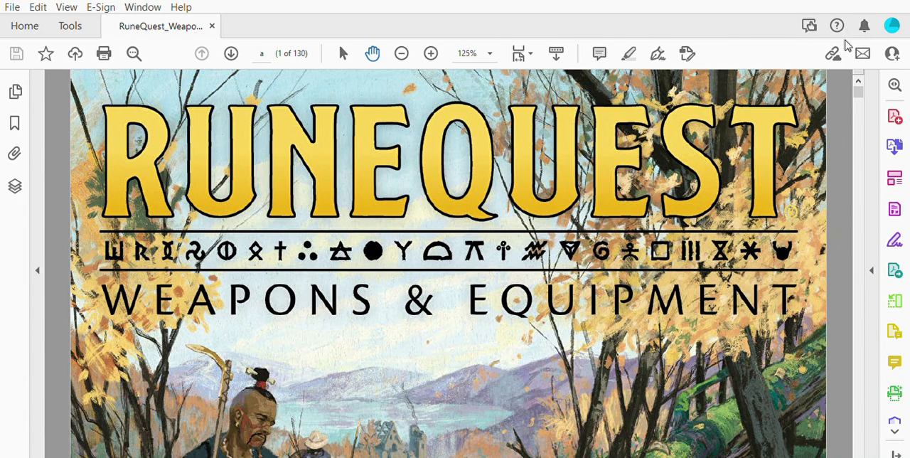